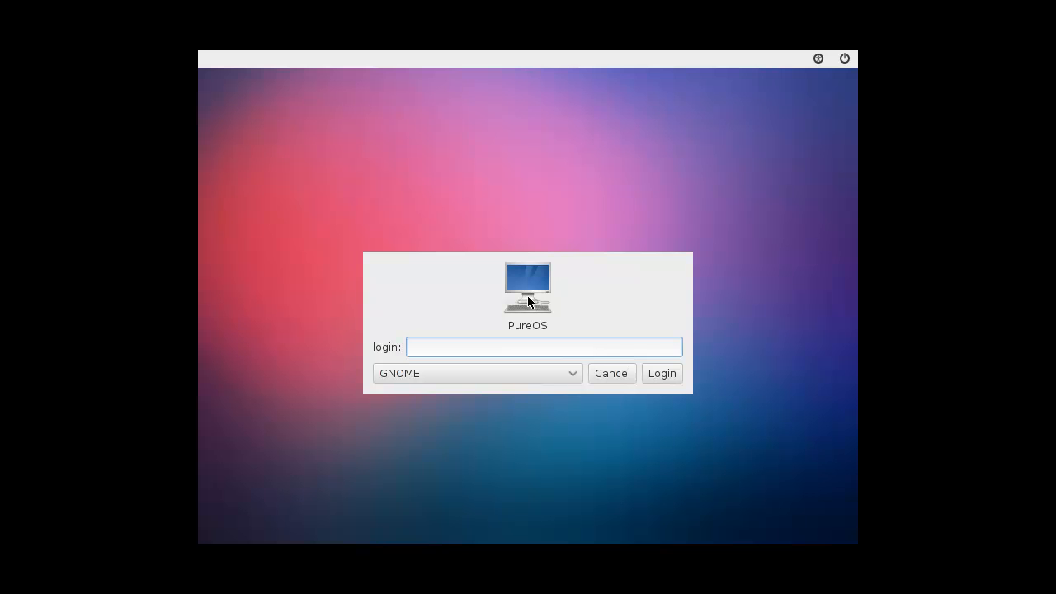
{"action": "mouse_move", "coordinate": [600, 447]}
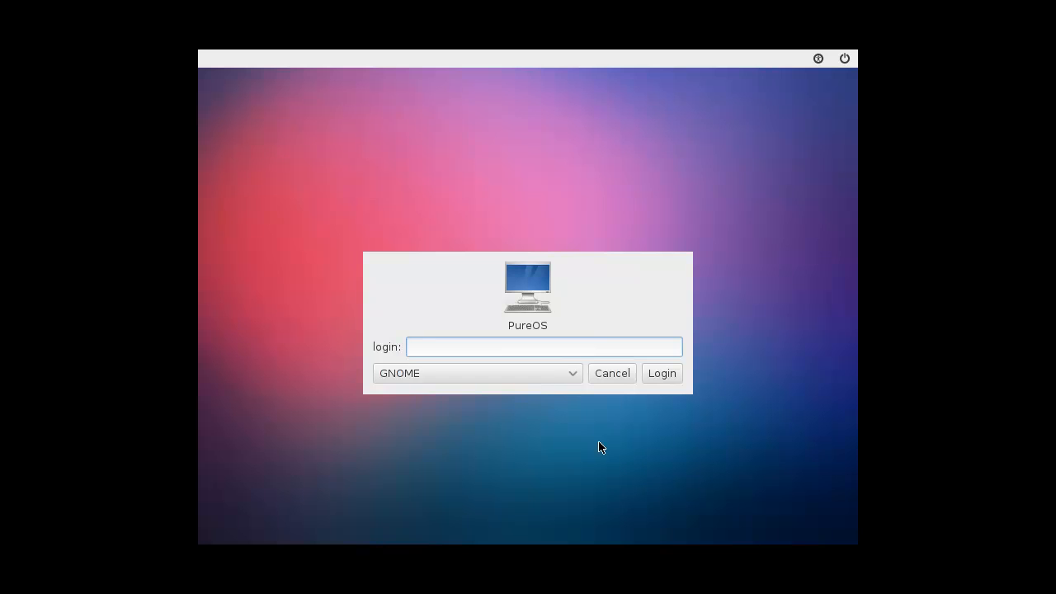
Keep GNOME as the session and enter 'root' as the login name.
{"action": "left_click", "coordinate": [477, 373]}
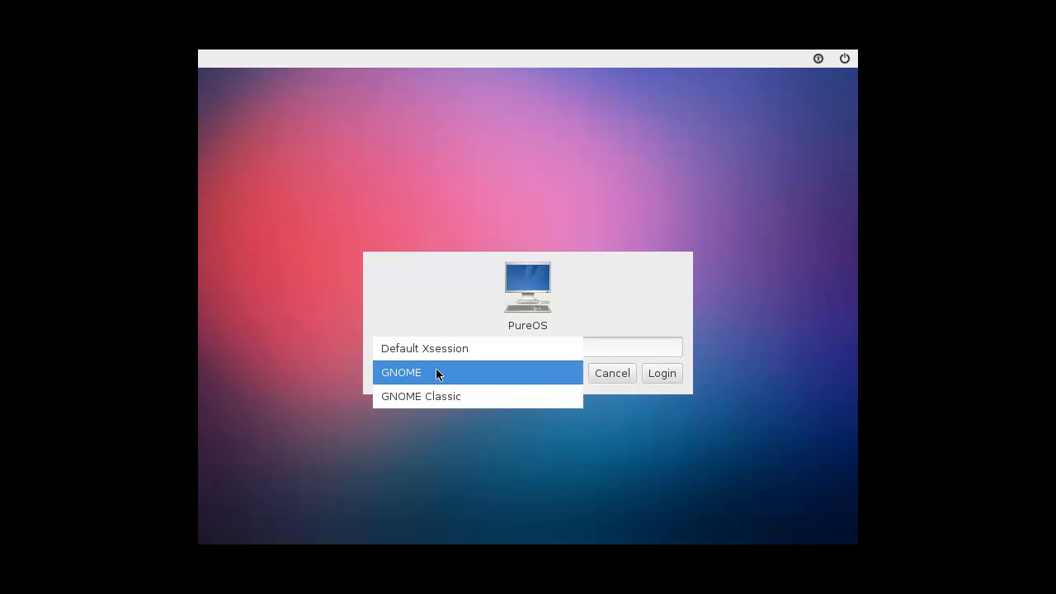
{"action": "left_click", "coordinate": [401, 373]}
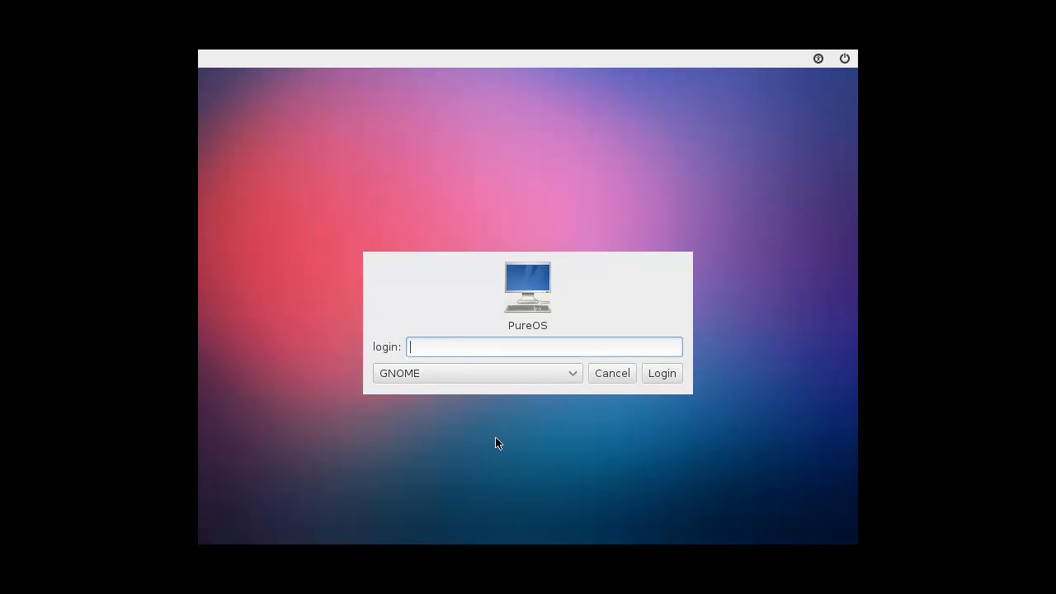
{"action": "type", "text": "root"}
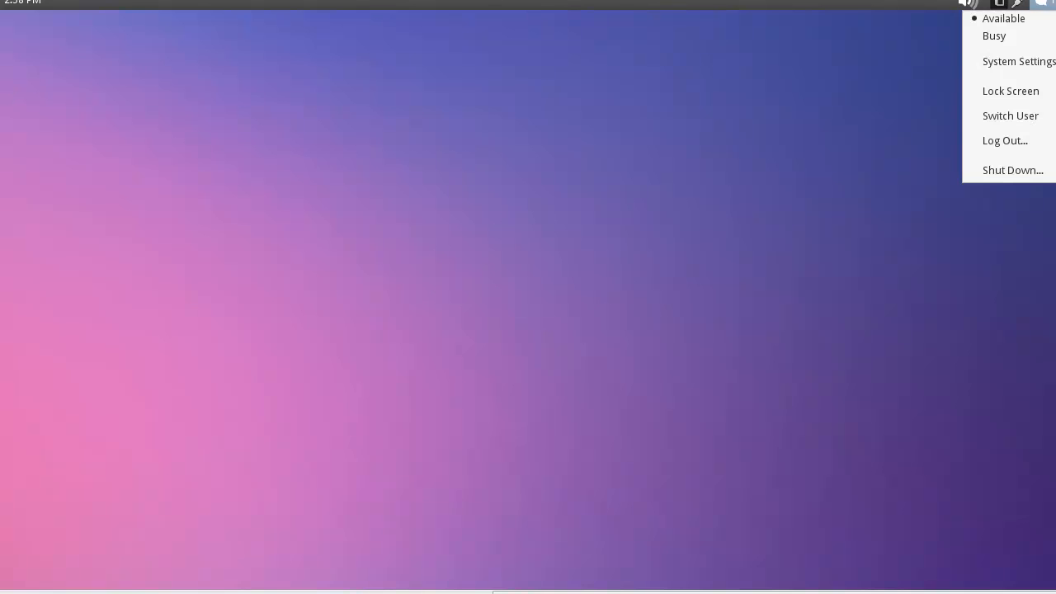
Bring up the System Settings window from the user menu.
{"action": "left_click", "coordinate": [508, 432]}
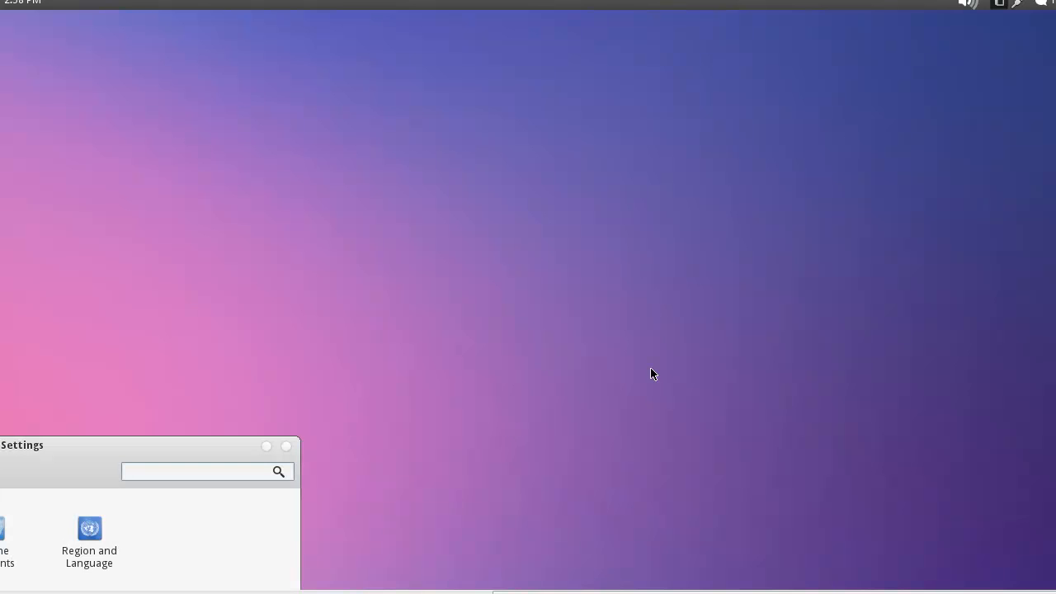
Set the display resolution to 1280 x 720 (16:9) in the Displays panel.
{"action": "left_click", "coordinate": [206, 472]}
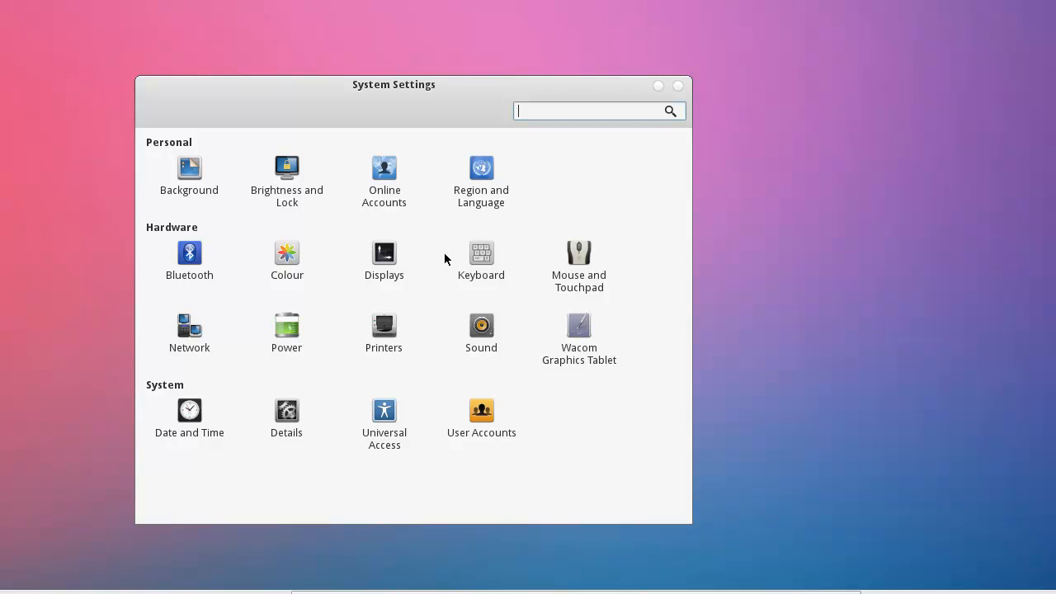
{"action": "left_click", "coordinate": [383, 254]}
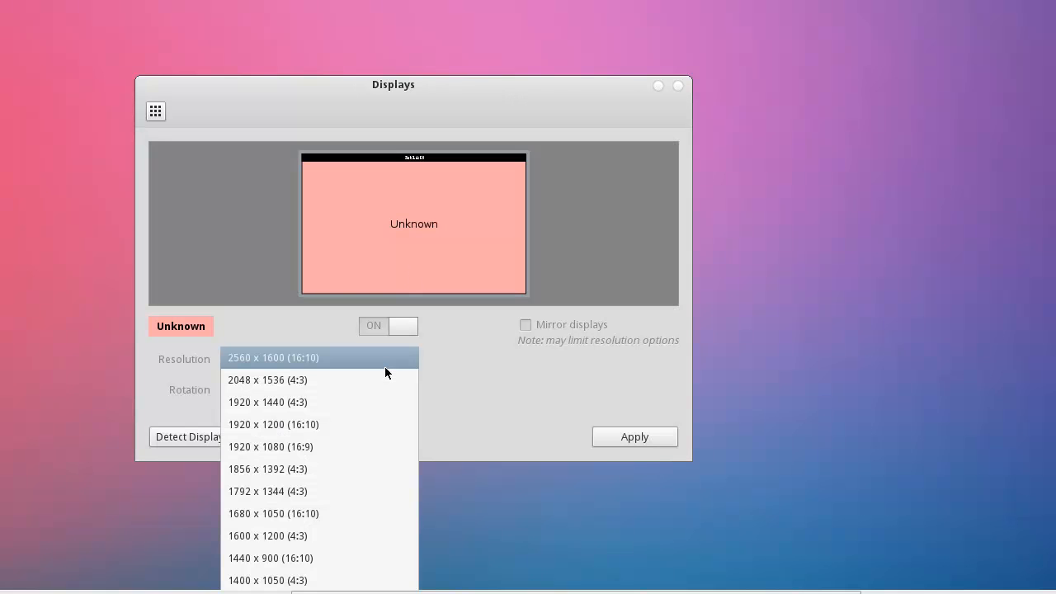
{"action": "mouse_move", "coordinate": [343, 558]}
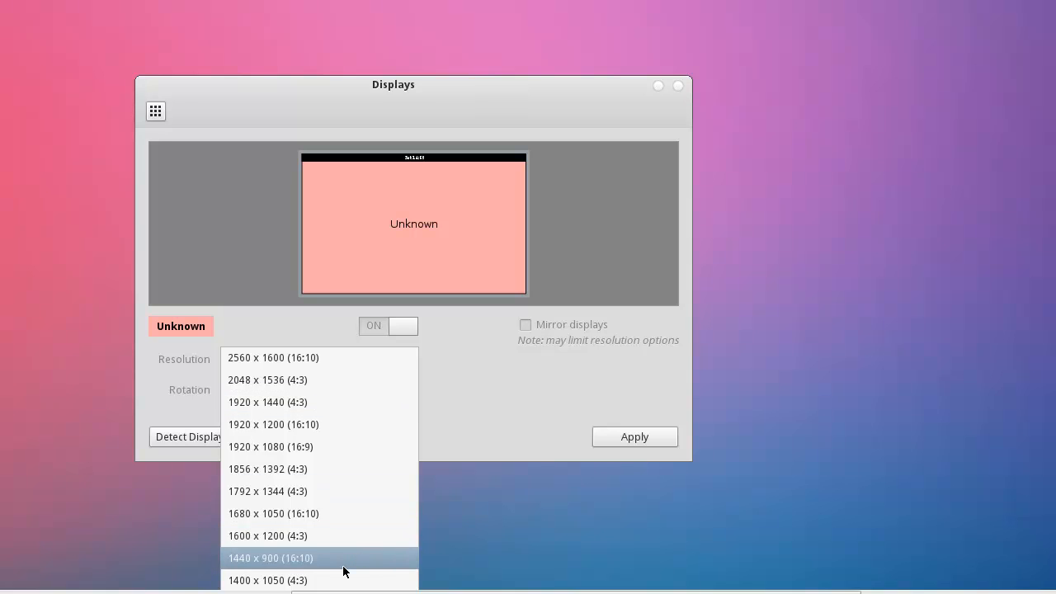
{"action": "mouse_move", "coordinate": [345, 380]}
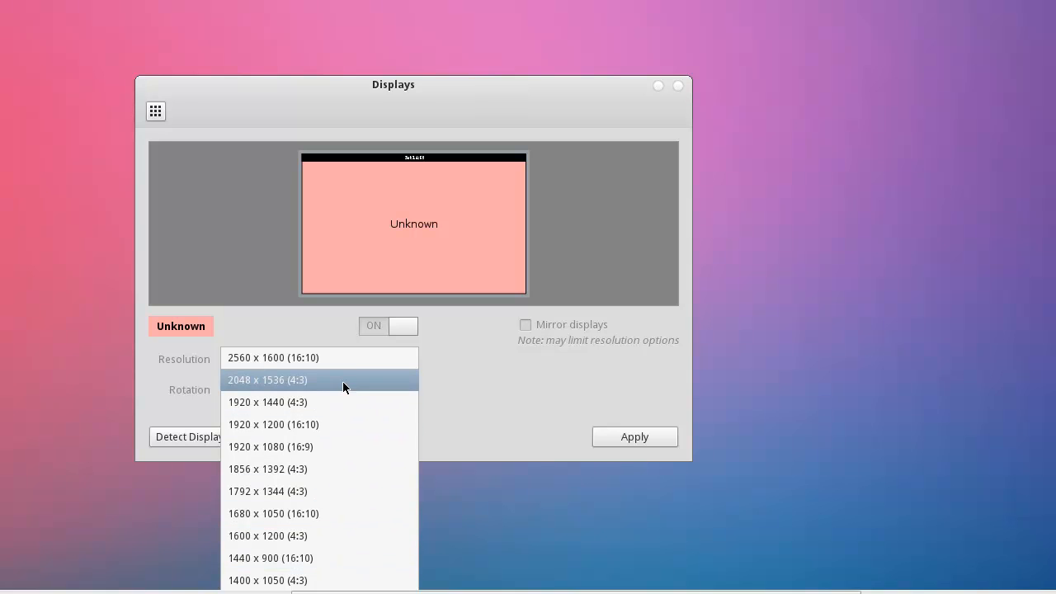
{"action": "left_click", "coordinate": [267, 492]}
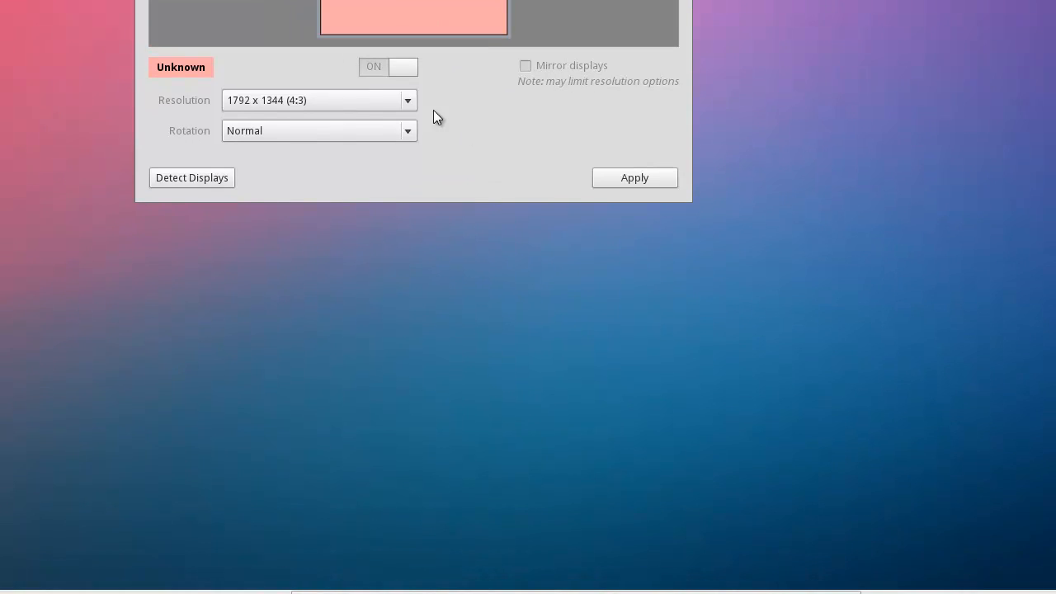
{"action": "left_click", "coordinate": [316, 101]}
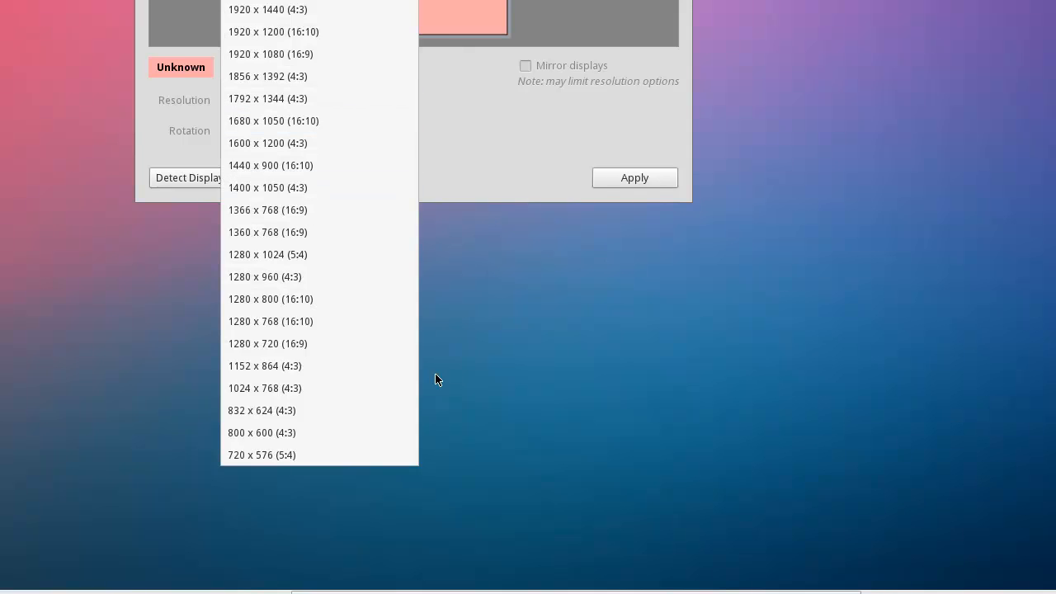
{"action": "left_click", "coordinate": [268, 343]}
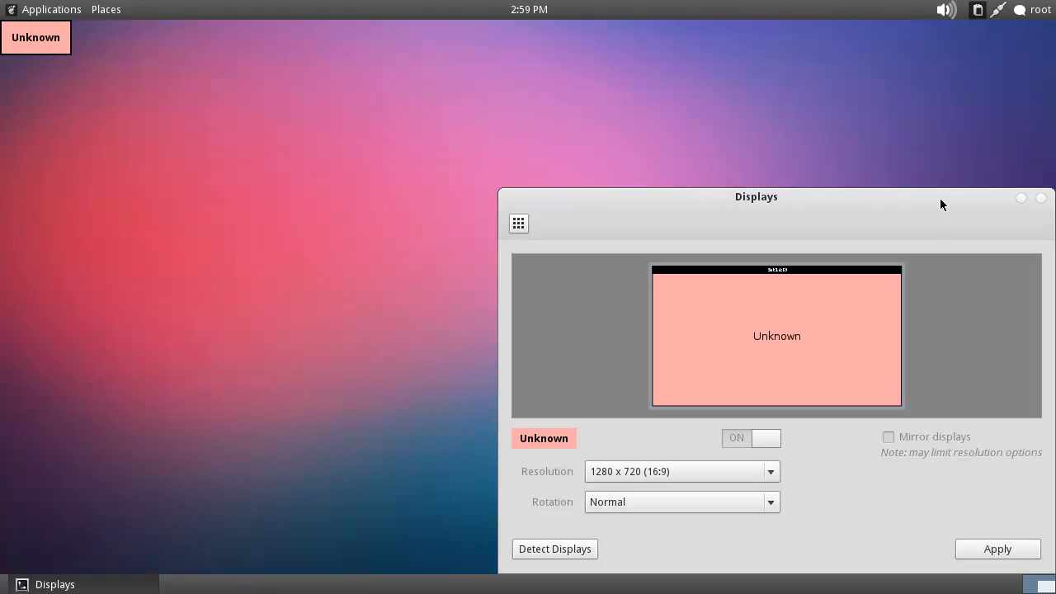
{"action": "mouse_move", "coordinate": [967, 359]}
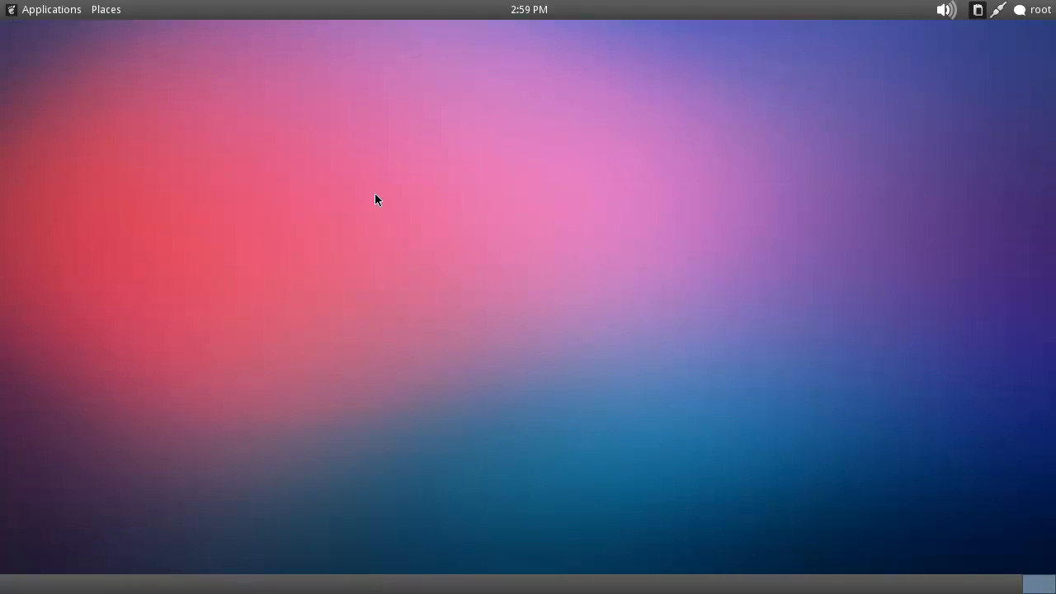
{"action": "mouse_move", "coordinate": [184, 90]}
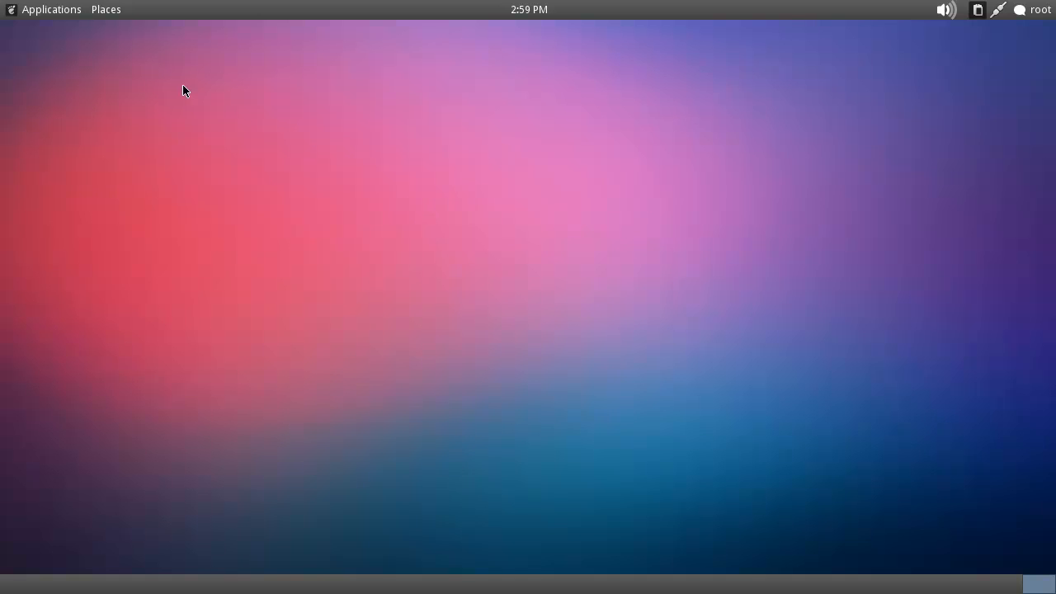
{"action": "mouse_move", "coordinate": [231, 187]}
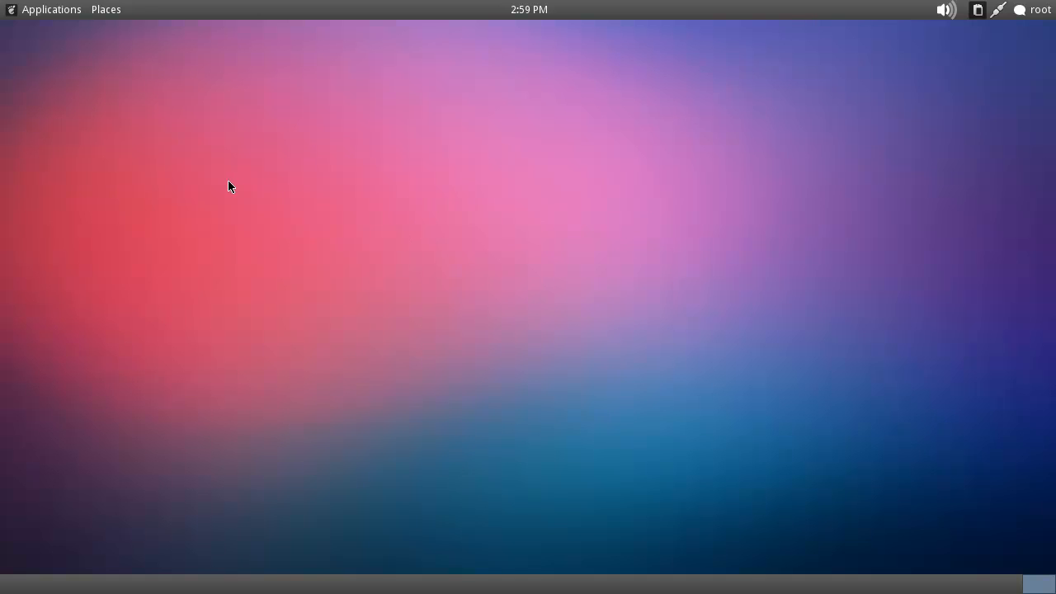
{"action": "mouse_move", "coordinate": [20, 17]}
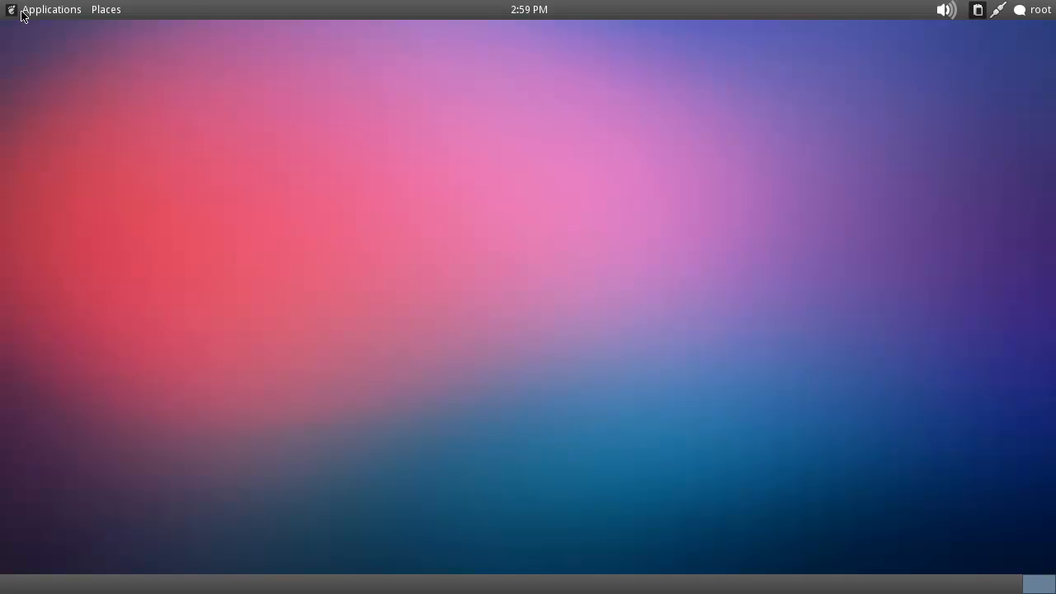
{"action": "left_click", "coordinate": [106, 10]}
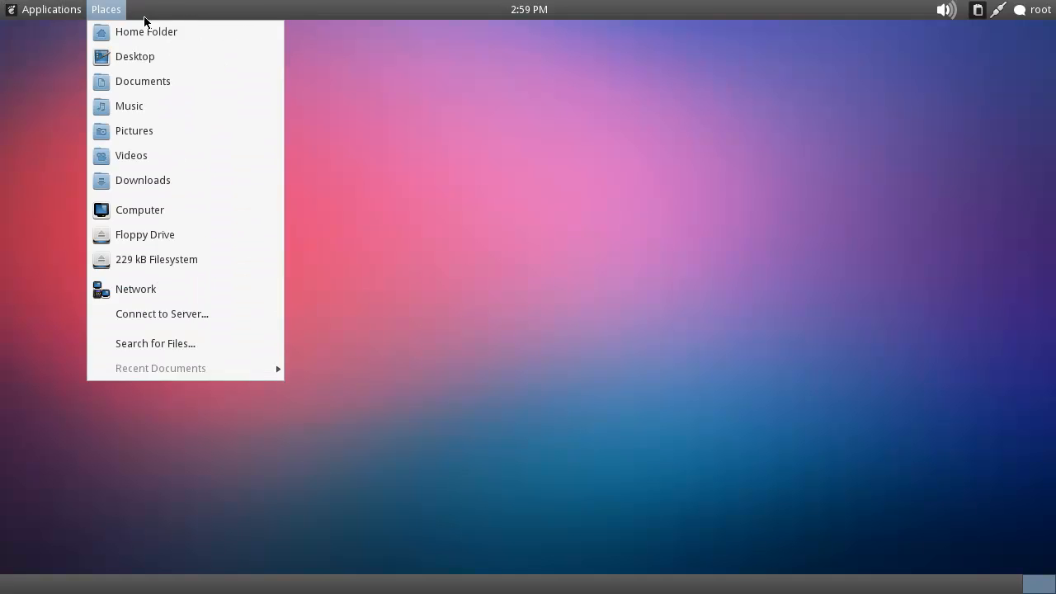
{"action": "left_click", "coordinate": [51, 10]}
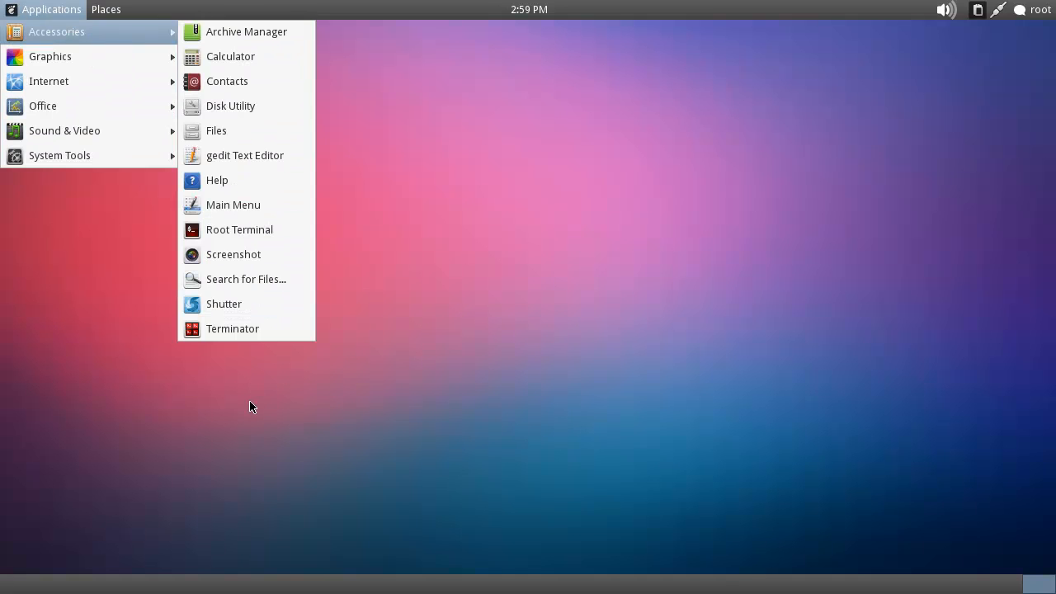
{"action": "mouse_move", "coordinate": [50, 56]}
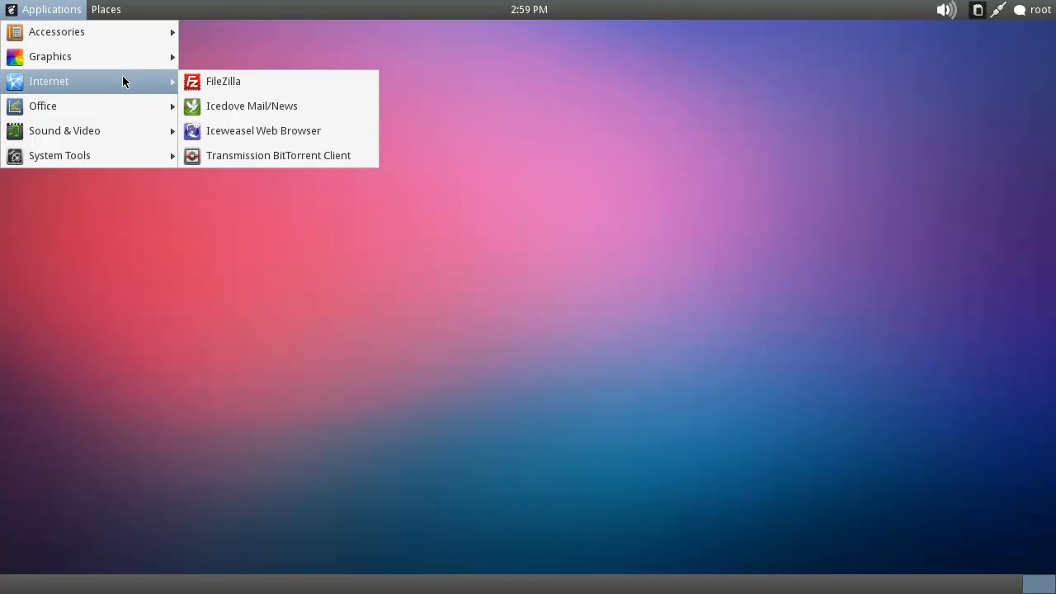
{"action": "mouse_move", "coordinate": [256, 178]}
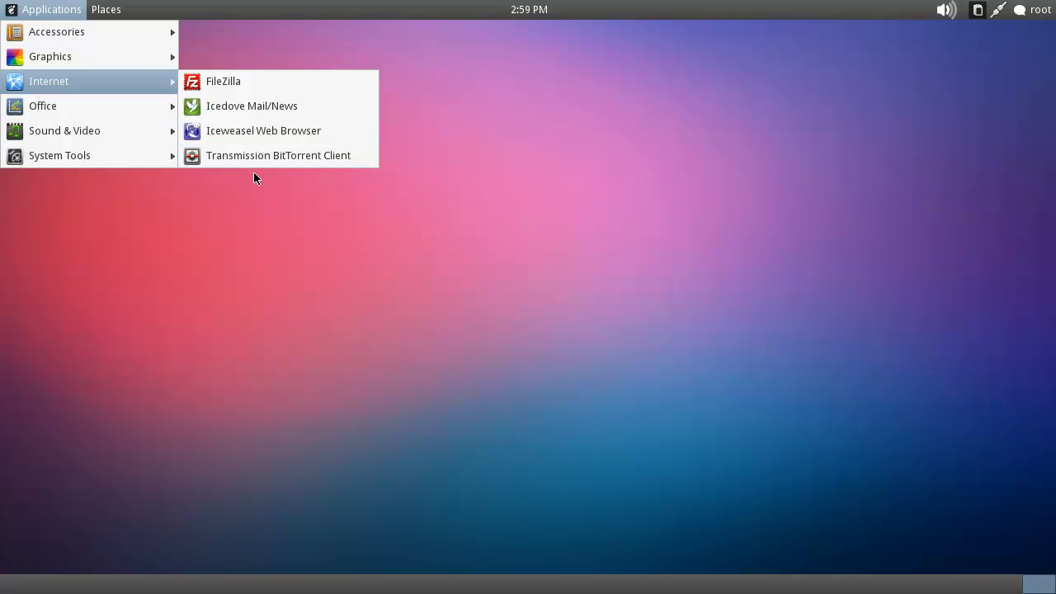
{"action": "mouse_move", "coordinate": [43, 106]}
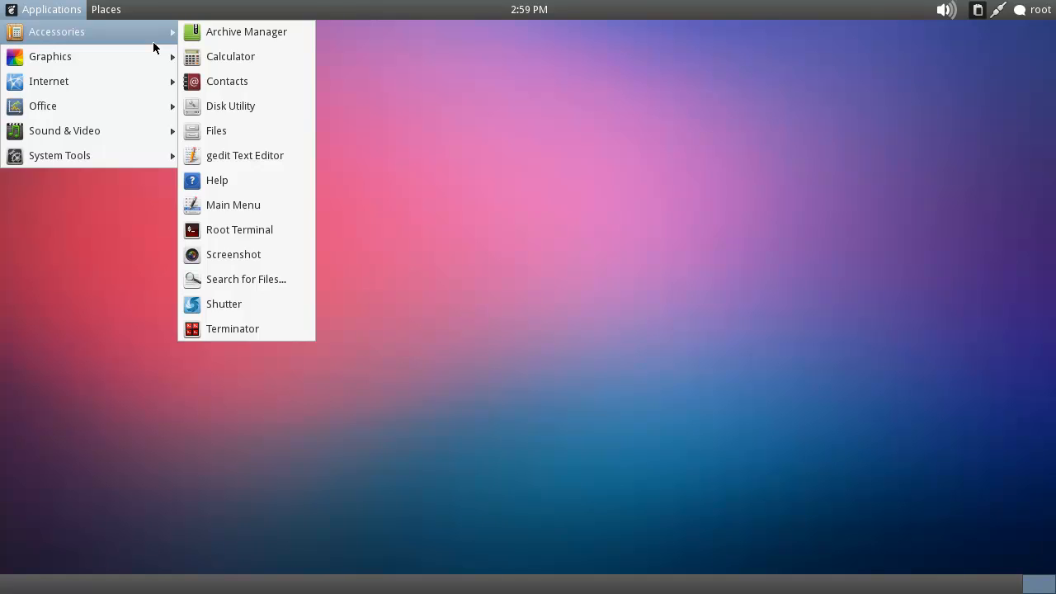
{"action": "mouse_move", "coordinate": [49, 56]}
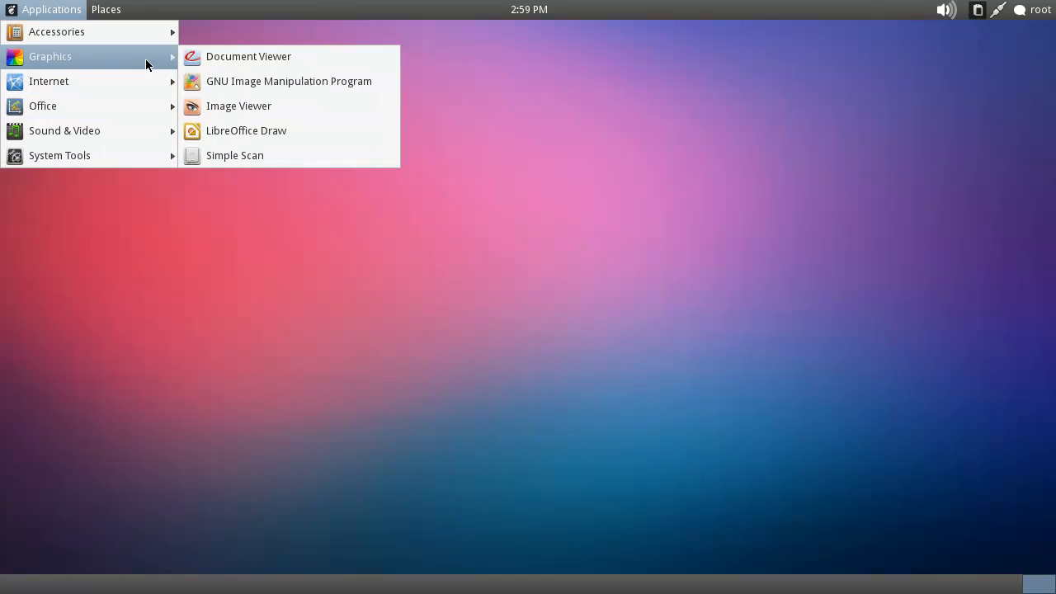
{"action": "mouse_move", "coordinate": [50, 81]}
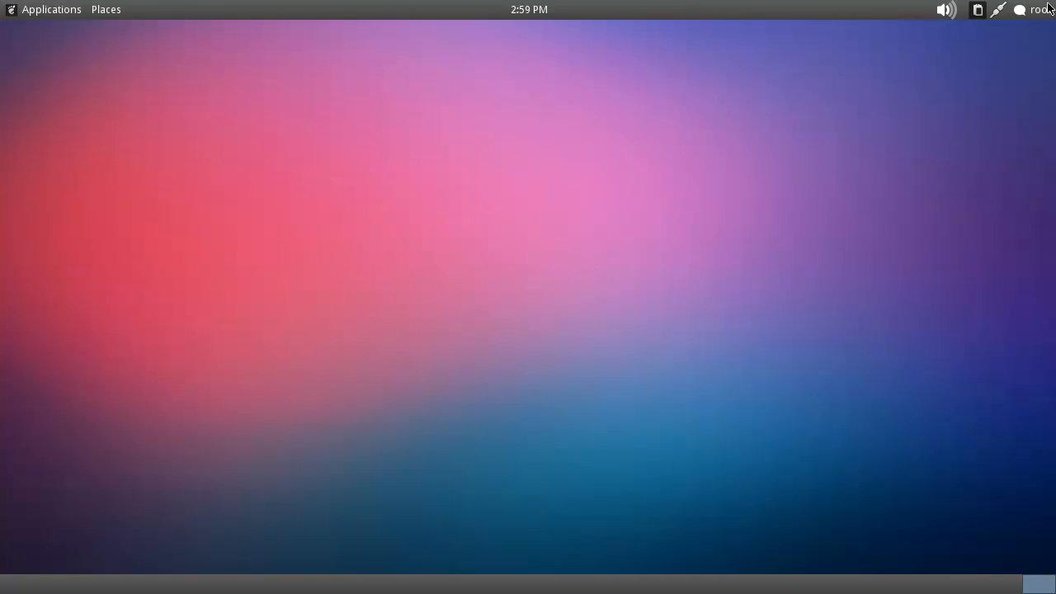
Reopen System Settings from the top-panel user status menu.
{"action": "left_click", "coordinate": [1040, 10]}
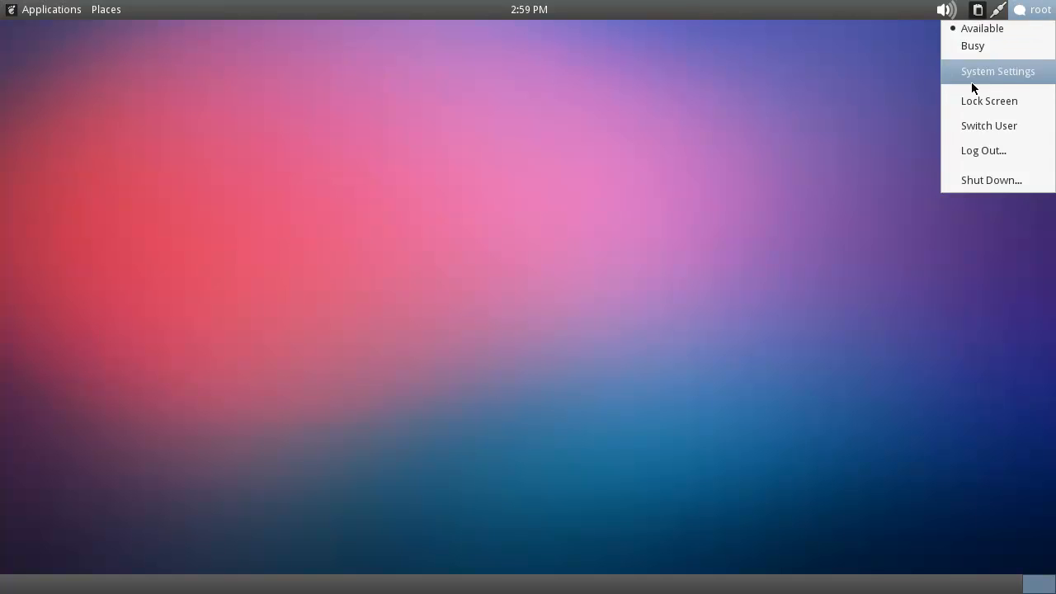
{"action": "left_click", "coordinate": [984, 151]}
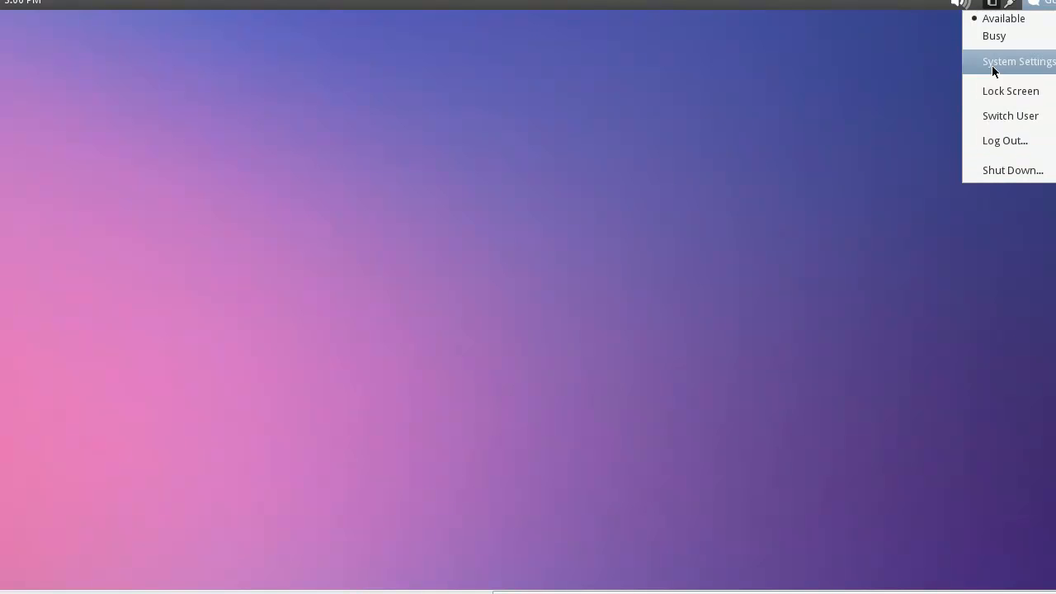
{"action": "left_click", "coordinate": [1020, 61]}
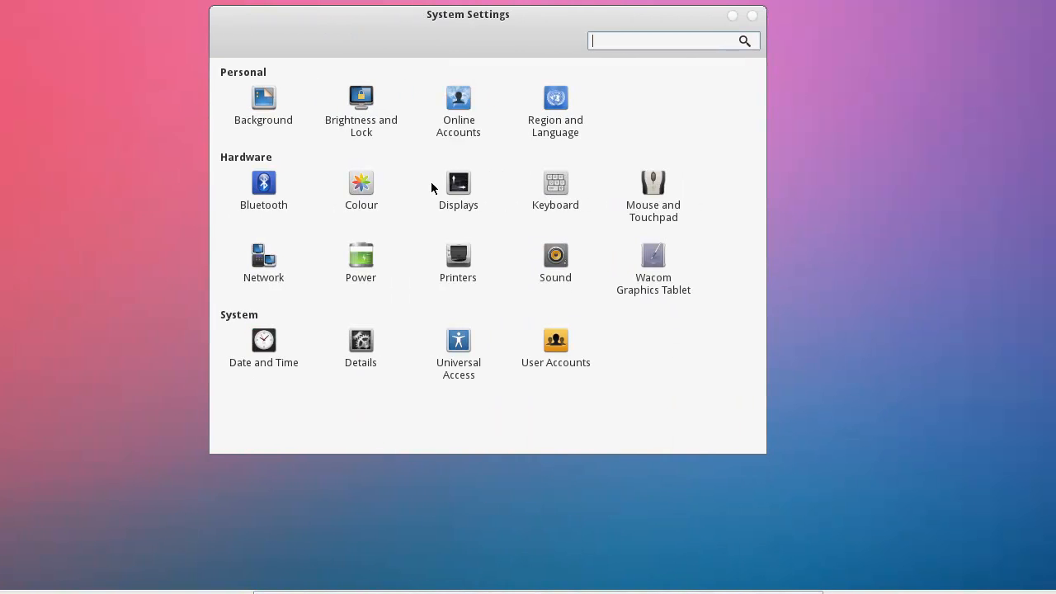
Apply the 1280 x 720 display settings and keep the new configuration.
{"action": "left_click", "coordinate": [459, 185]}
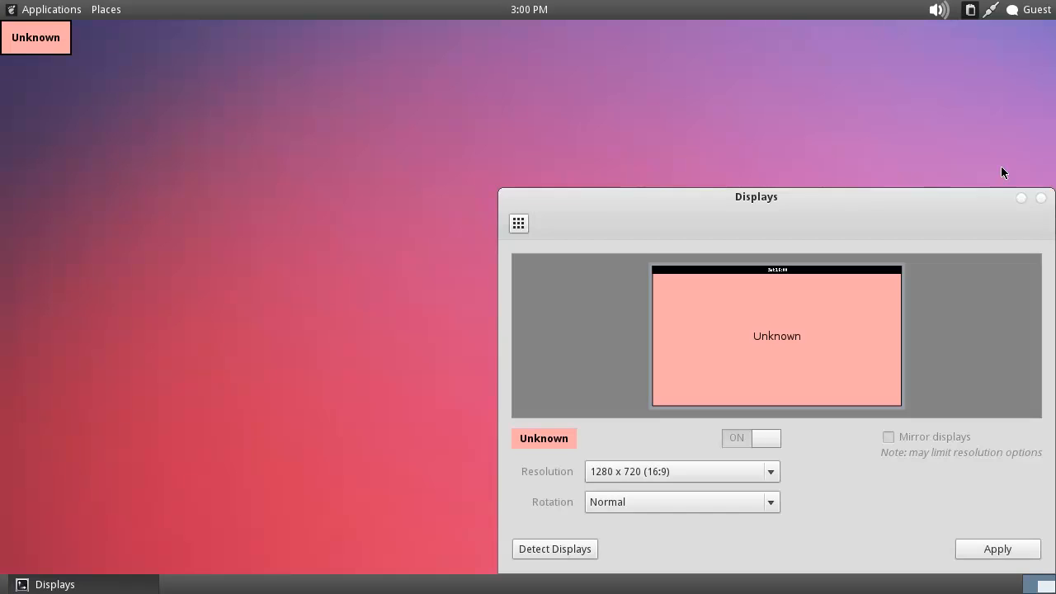
{"action": "left_click", "coordinate": [997, 548]}
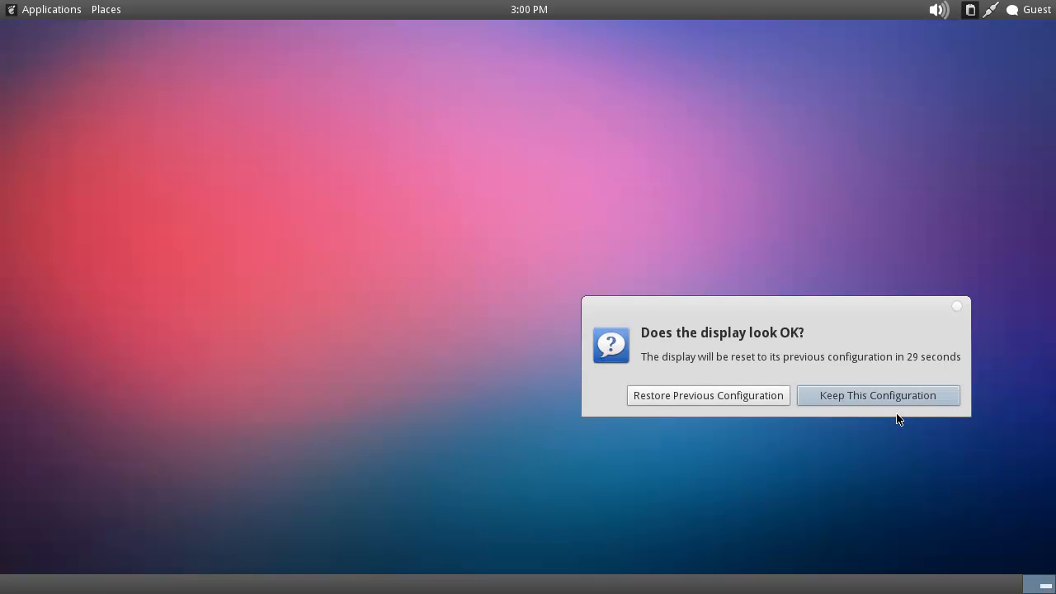
{"action": "left_click", "coordinate": [52, 10]}
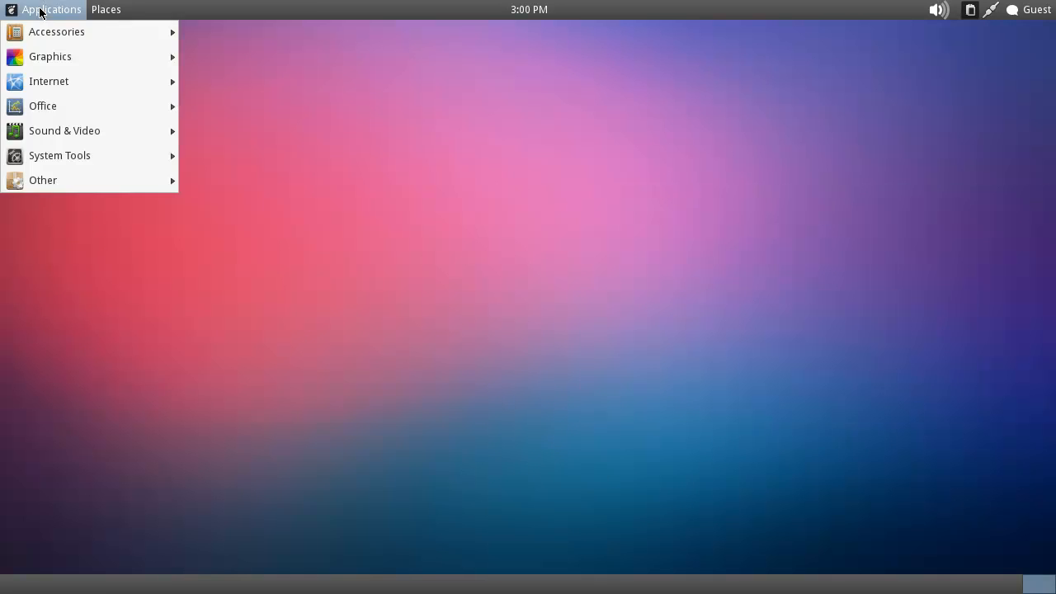
{"action": "mouse_move", "coordinate": [43, 106]}
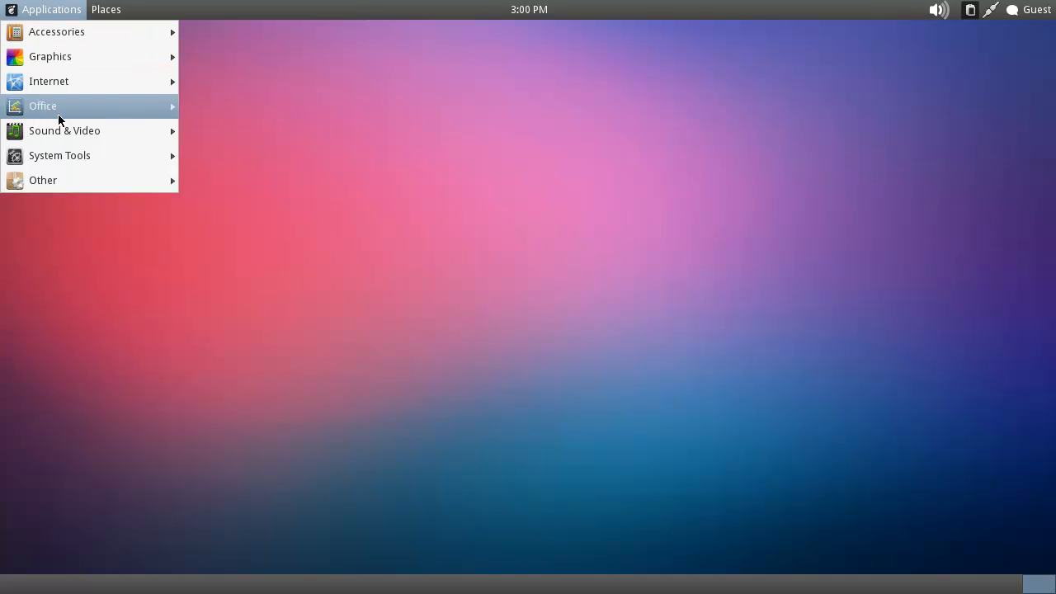
{"action": "mouse_move", "coordinate": [82, 180]}
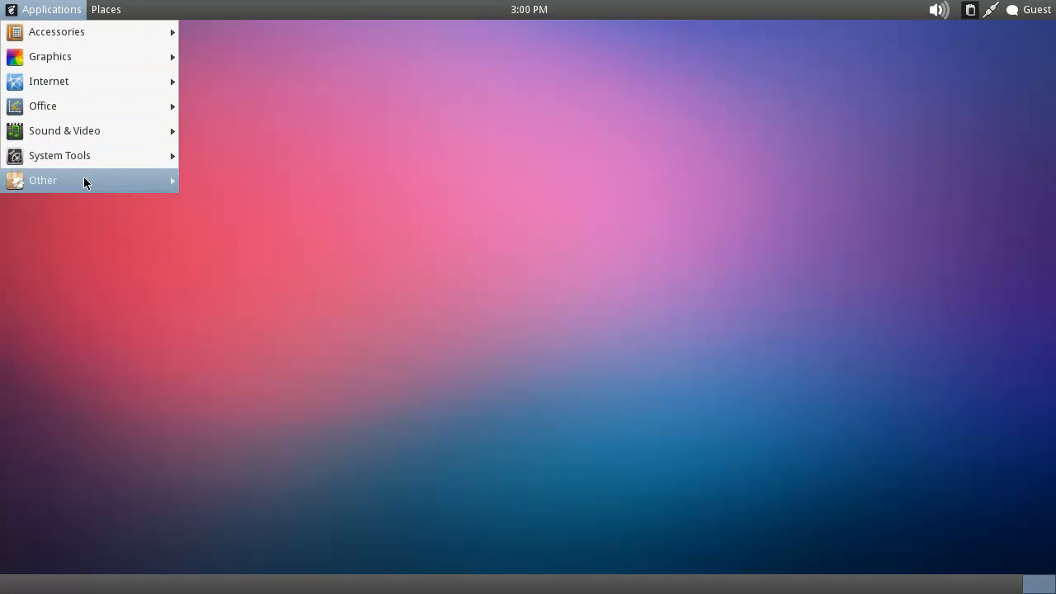
{"action": "mouse_move", "coordinate": [50, 80]}
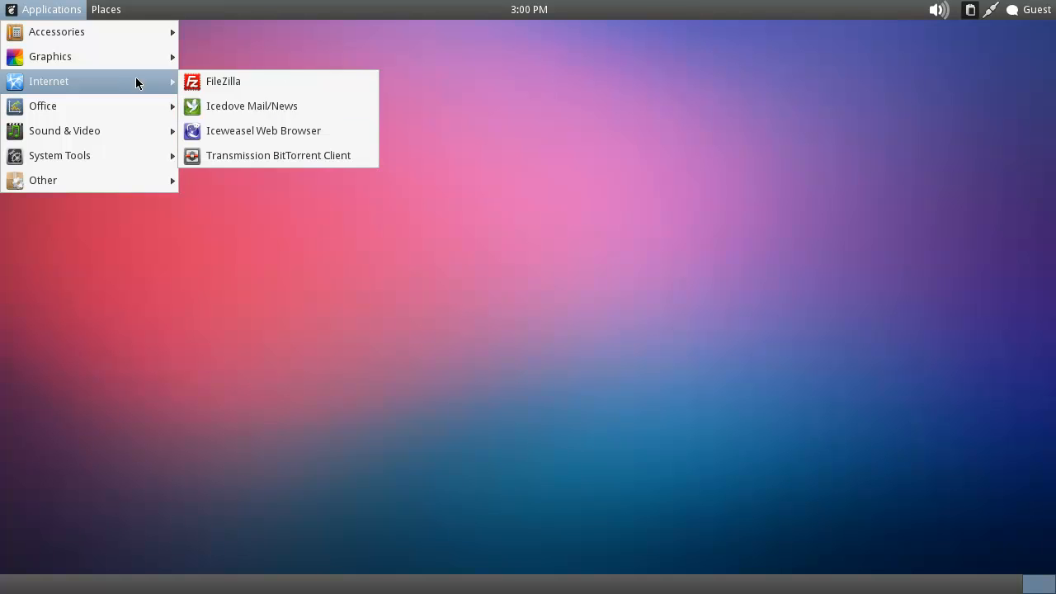
Launch Iceweasel and load spoonfed.org from the address-bar suggestion.
{"action": "left_click", "coordinate": [279, 147]}
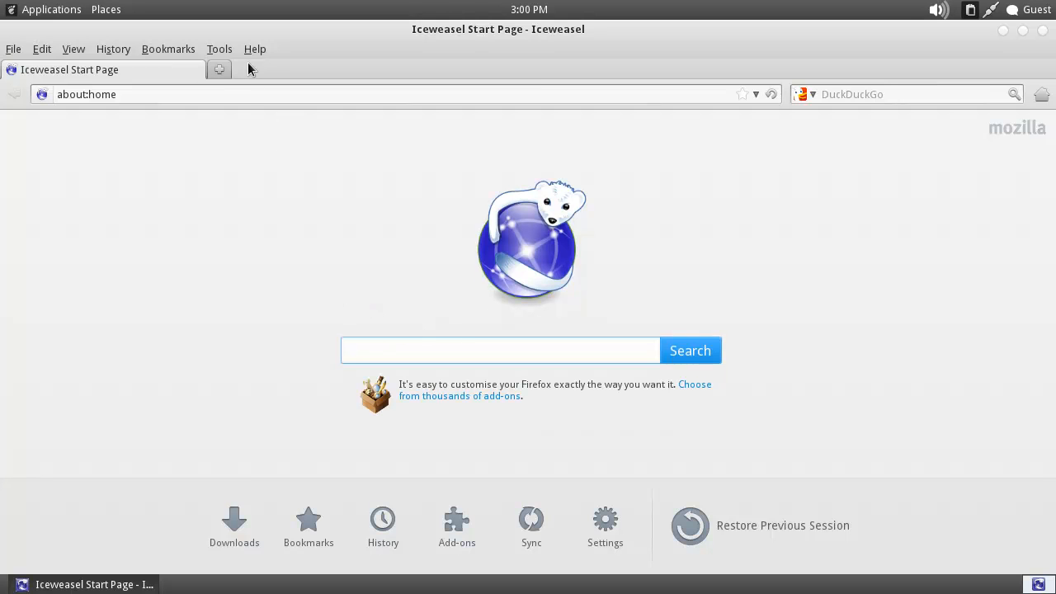
{"action": "type", "text": "spoonfed.org"}
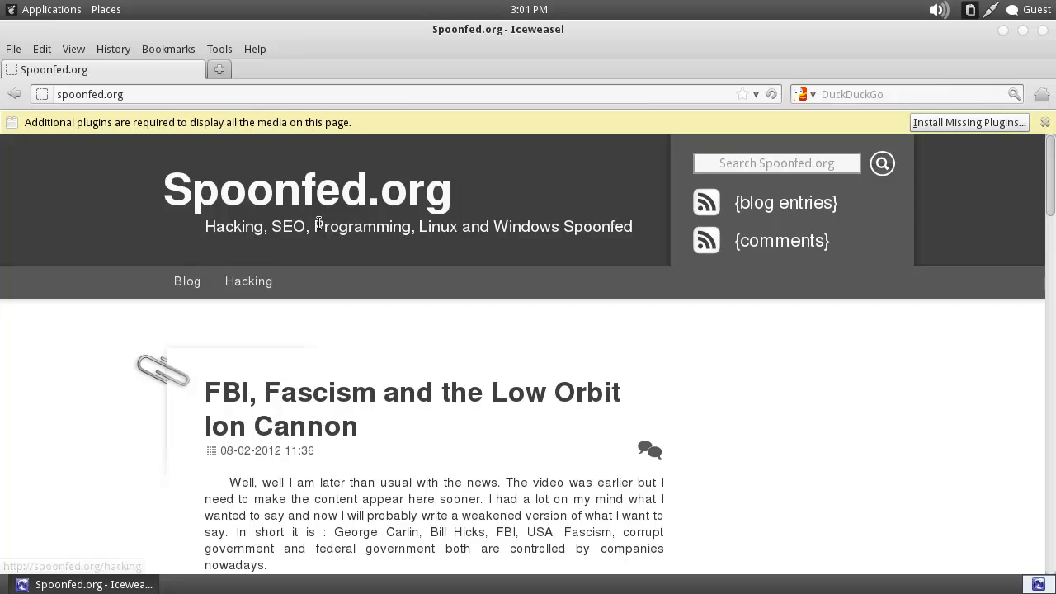
Load linux.spoonfed.org and go to its News category.
{"action": "left_click", "coordinate": [1043, 122]}
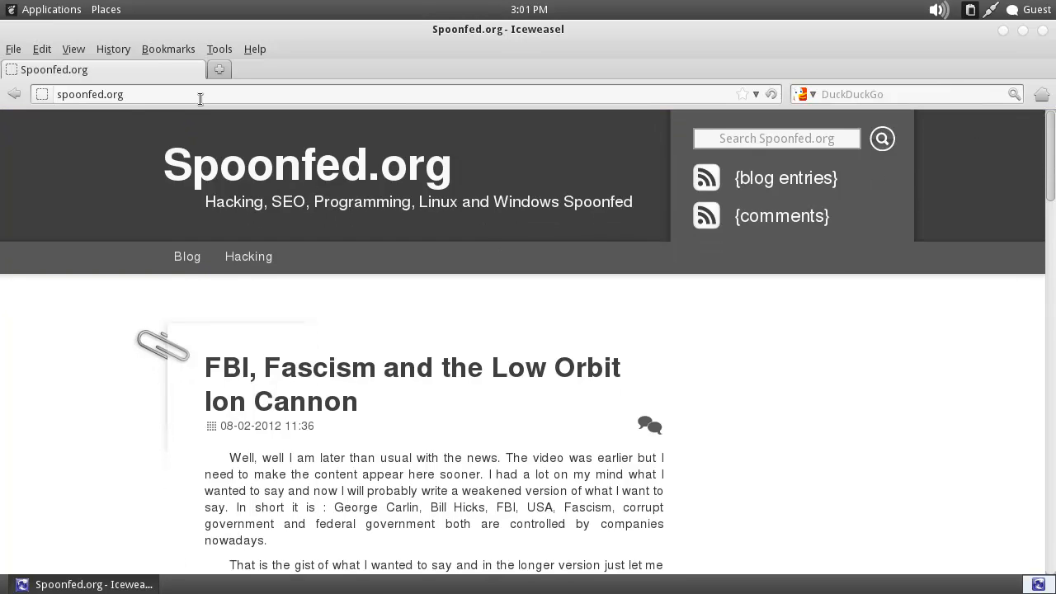
{"action": "type", "text": "linux."}
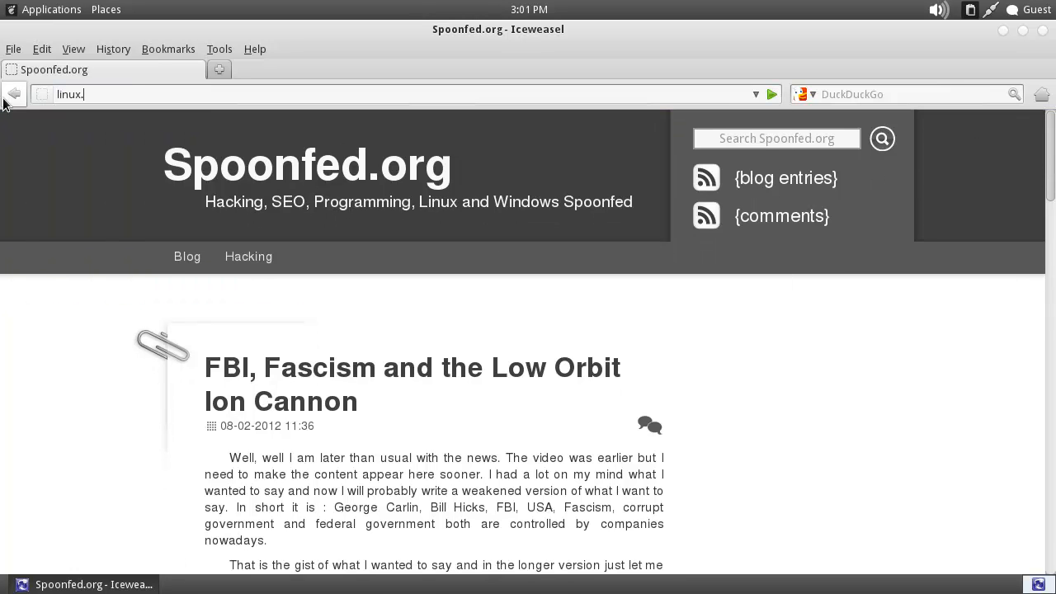
{"action": "key", "text": "Return"}
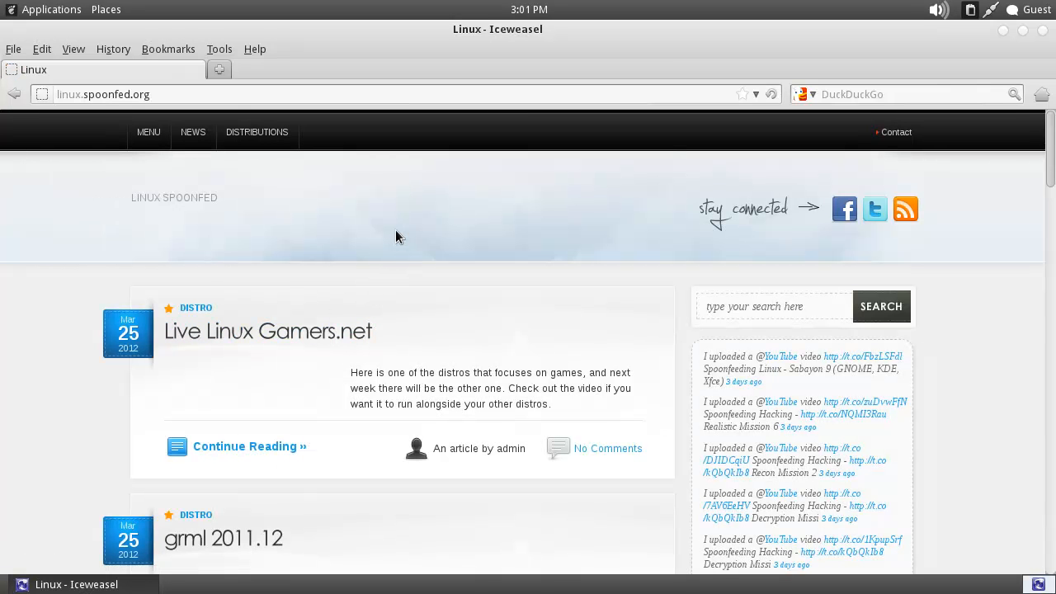
{"action": "mouse_move", "coordinate": [437, 224]}
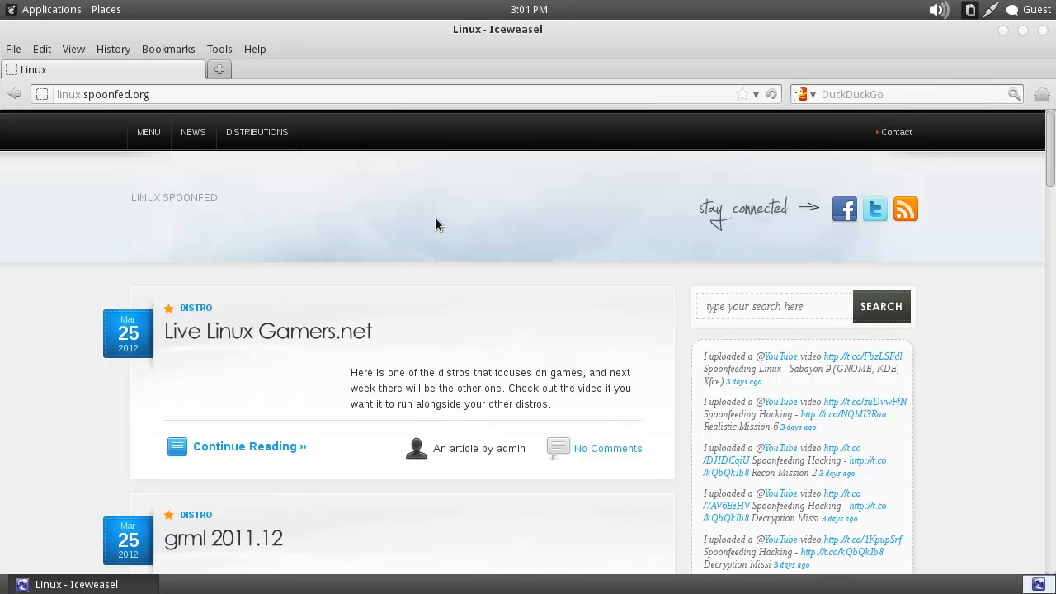
{"action": "mouse_move", "coordinate": [521, 247]}
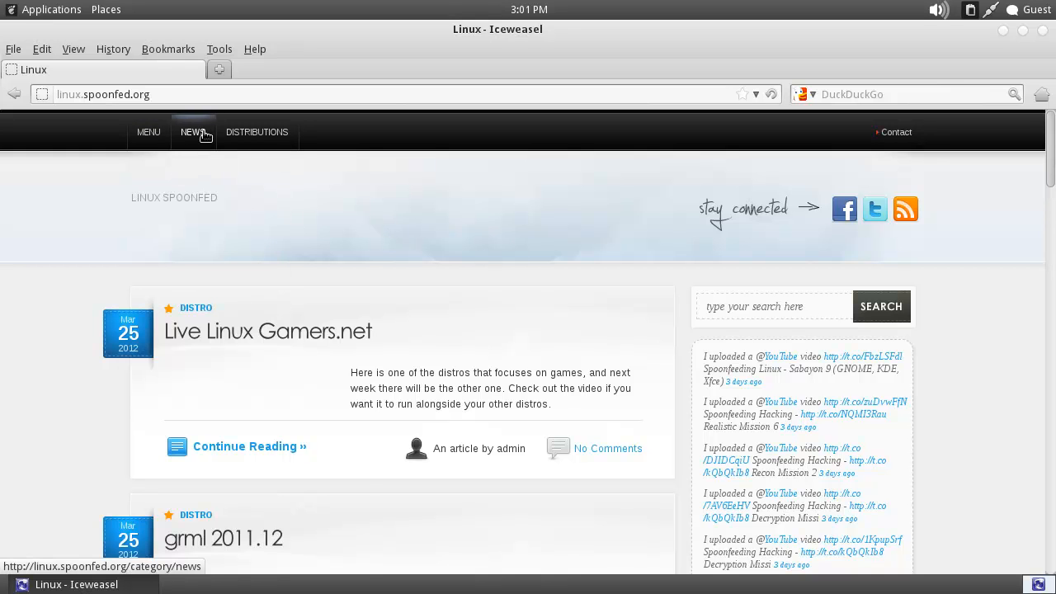
{"action": "left_click", "coordinate": [257, 132]}
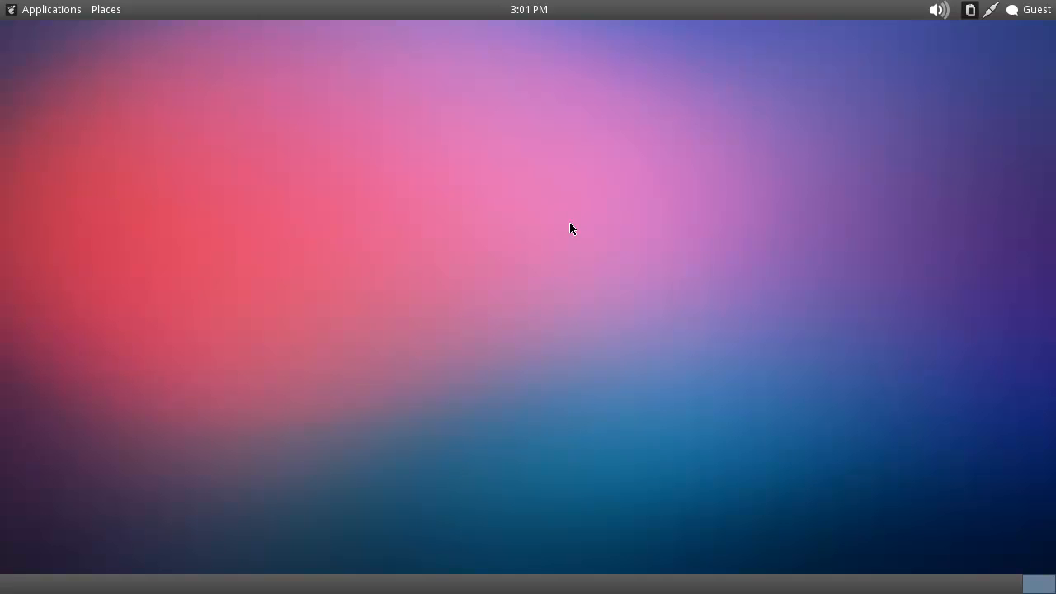
{"action": "mouse_move", "coordinate": [327, 188]}
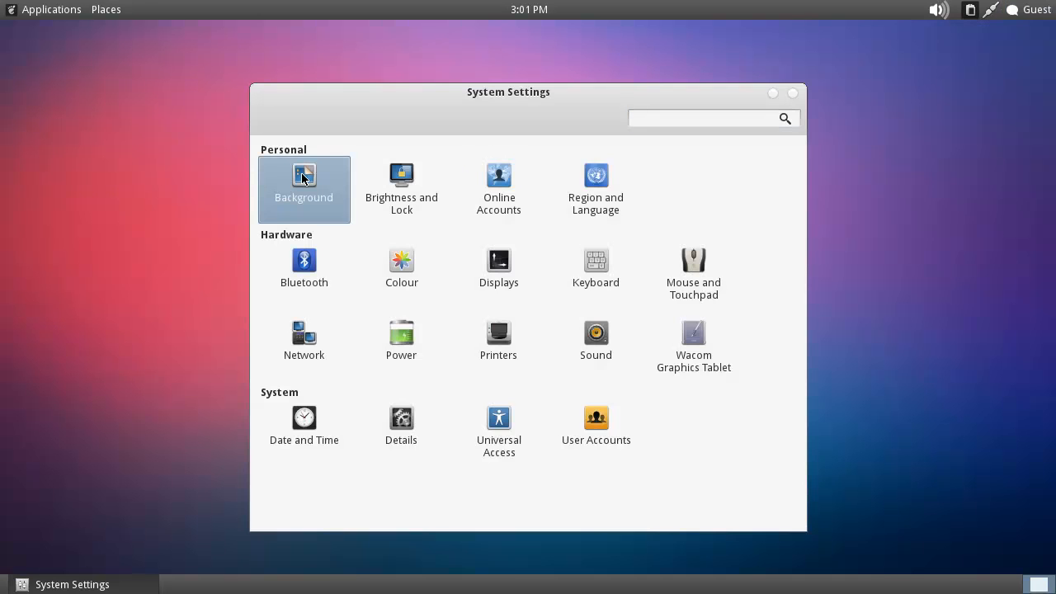
In Background settings, try the dark light-streak image and the green plant bud photo as wallpaper.
{"action": "left_click", "coordinate": [303, 188]}
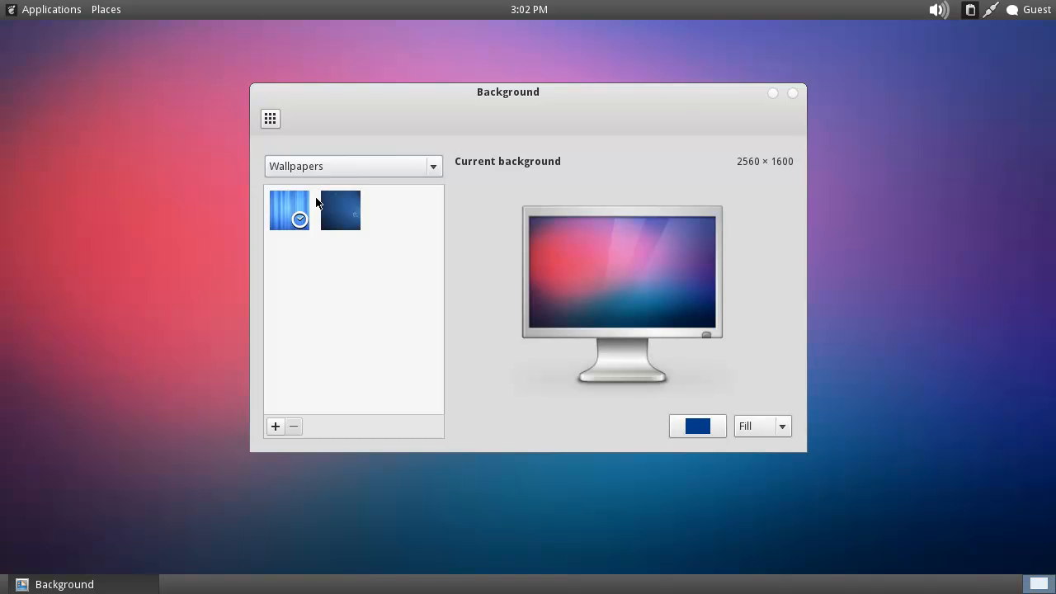
{"action": "mouse_move", "coordinate": [212, 247]}
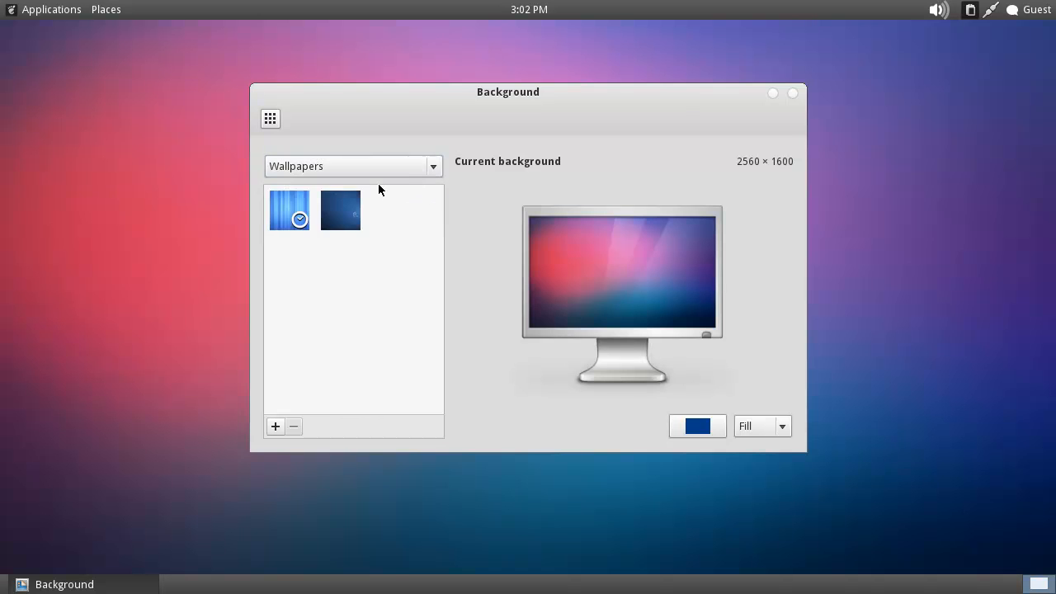
{"action": "left_click", "coordinate": [353, 165]}
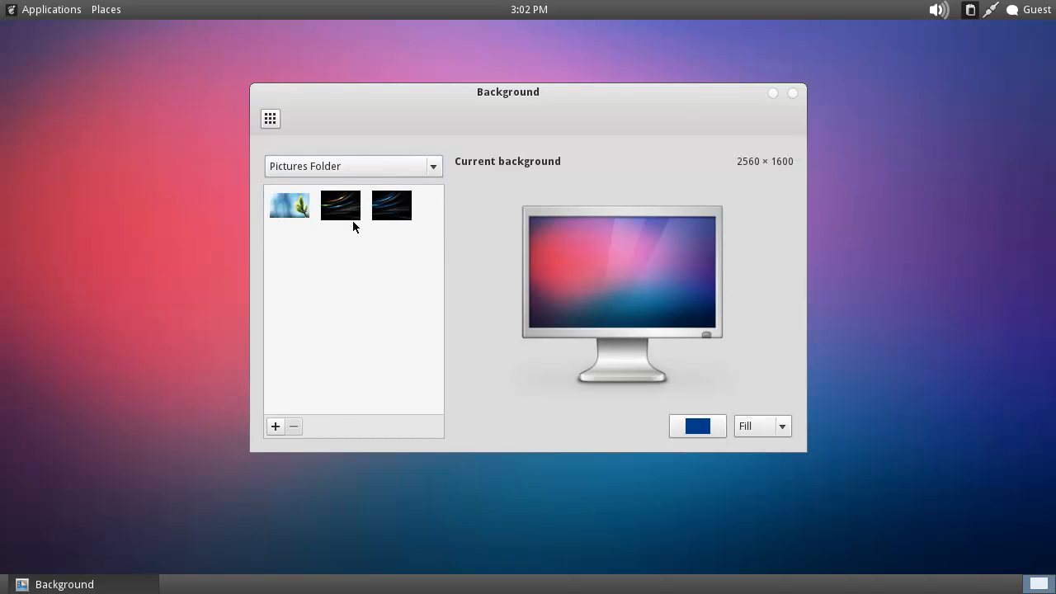
{"action": "left_click", "coordinate": [339, 205]}
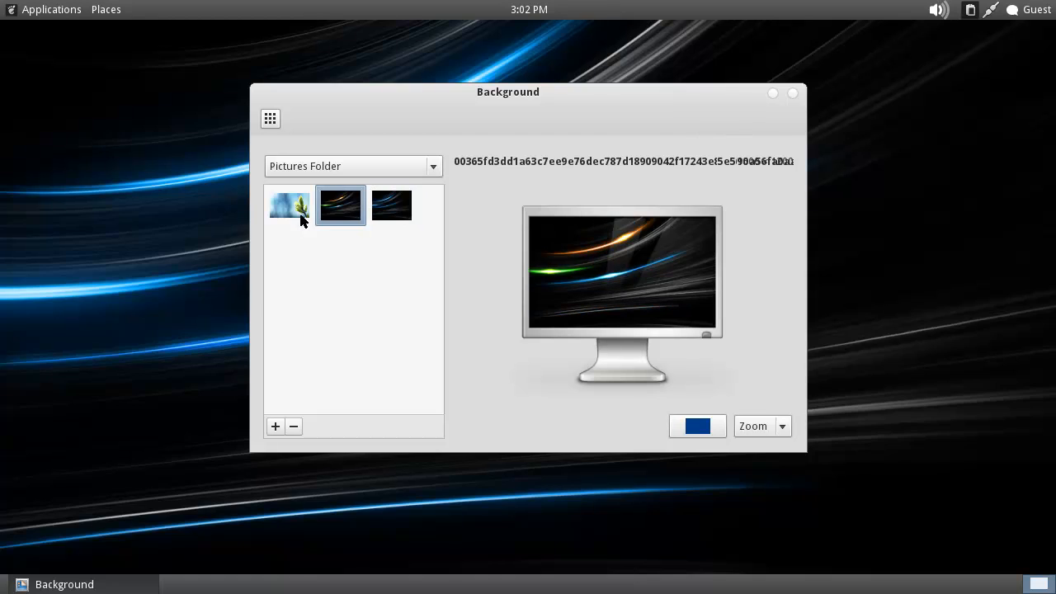
{"action": "left_click", "coordinate": [288, 205]}
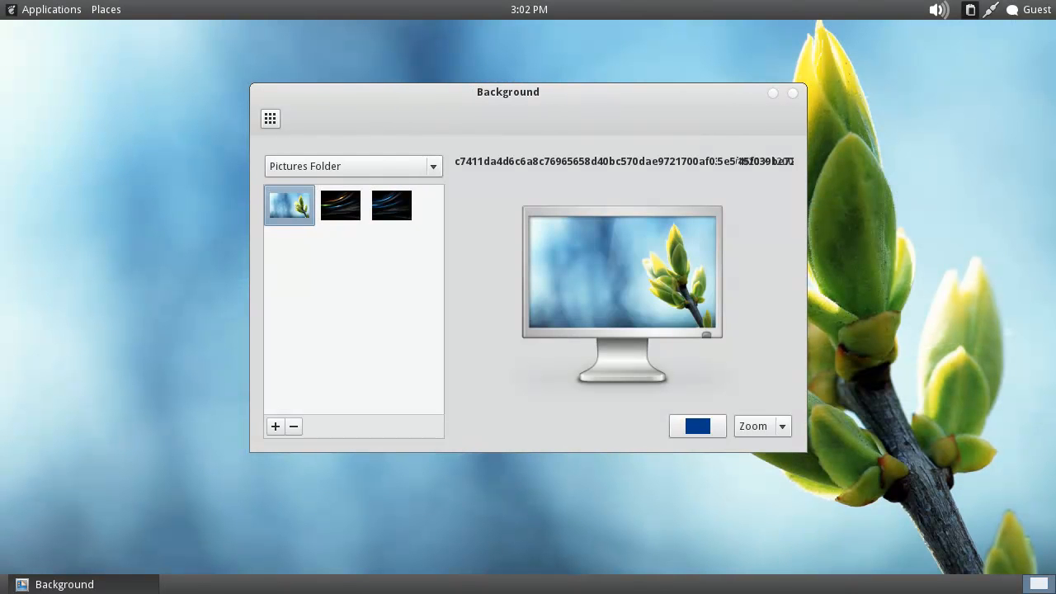
{"action": "left_click", "coordinate": [353, 165]}
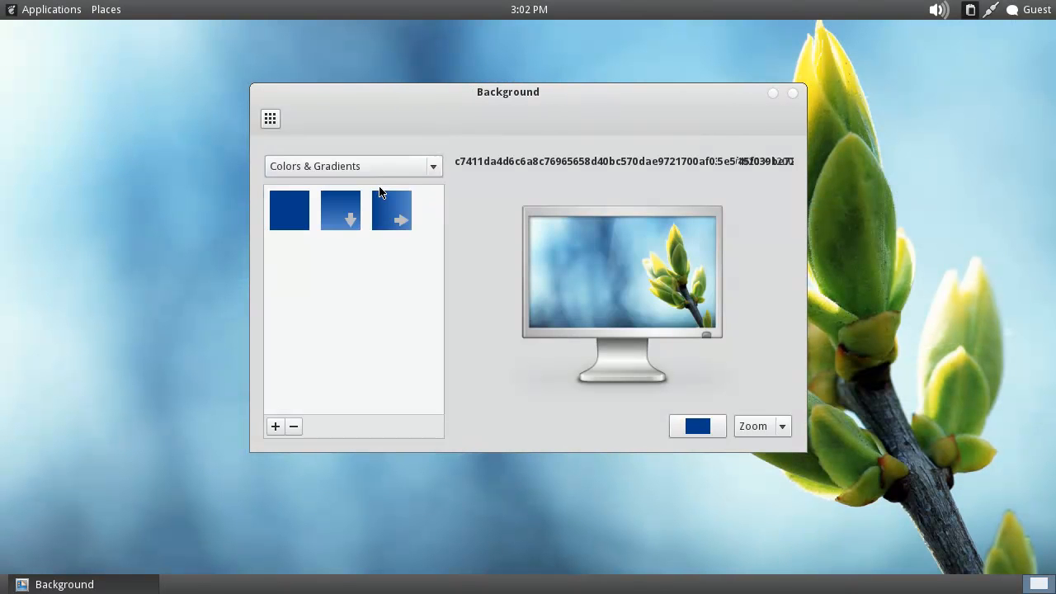
Try the Debian space scene, default stripes and a solid colour, ending with the dark light-streak wallpaper.
{"action": "left_click", "coordinate": [353, 165]}
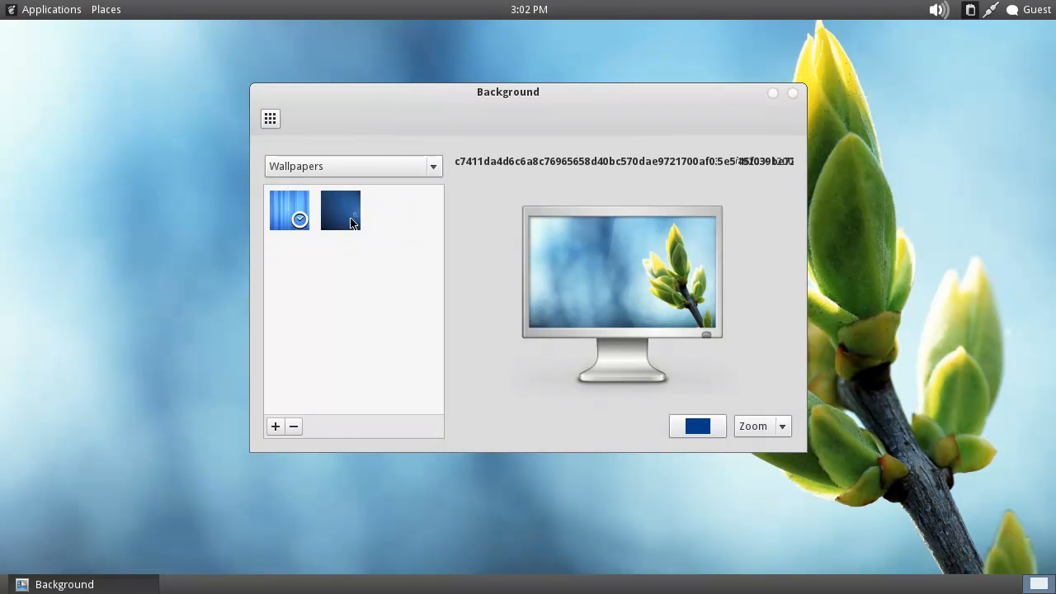
{"action": "left_click", "coordinate": [340, 211]}
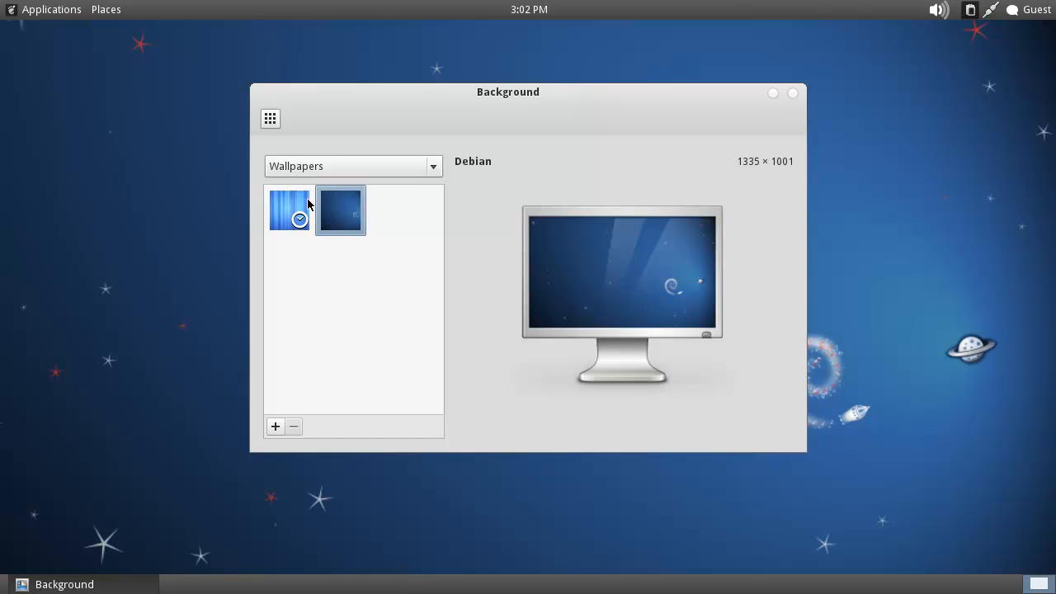
{"action": "left_click", "coordinate": [289, 208]}
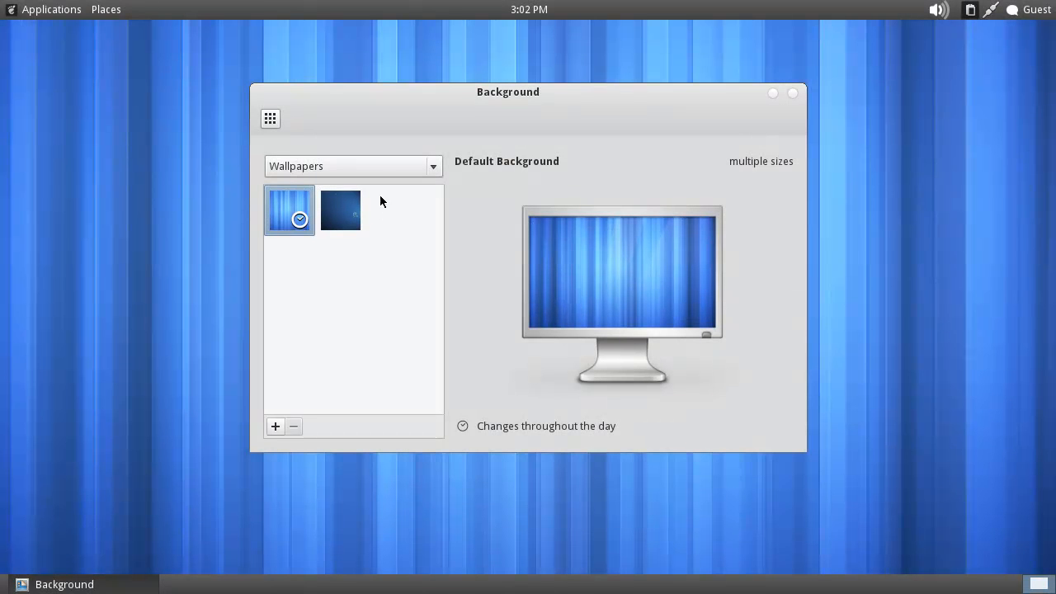
{"action": "mouse_move", "coordinate": [322, 251]}
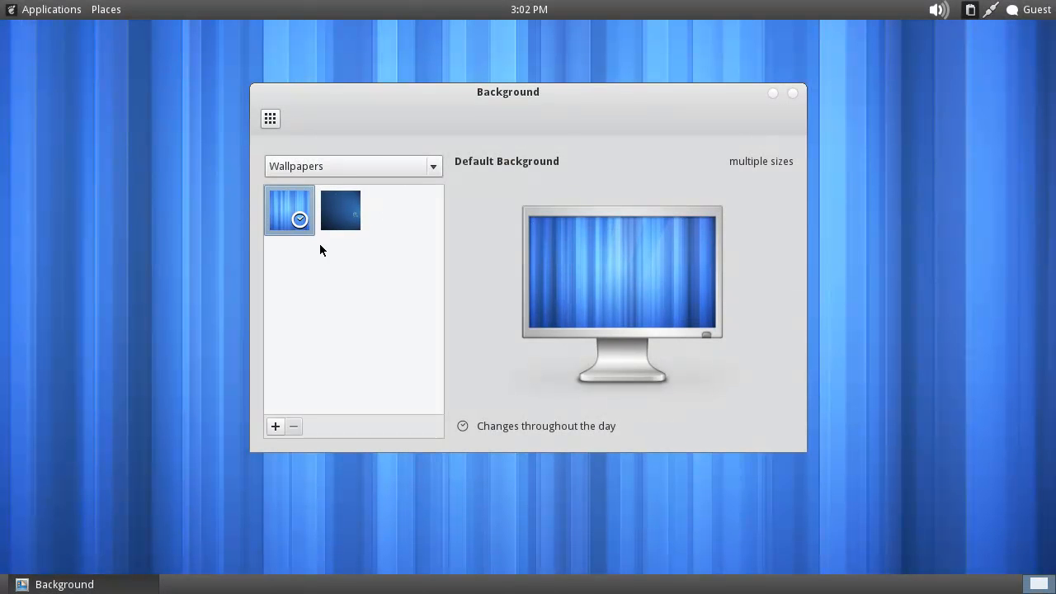
{"action": "left_click", "coordinate": [353, 165]}
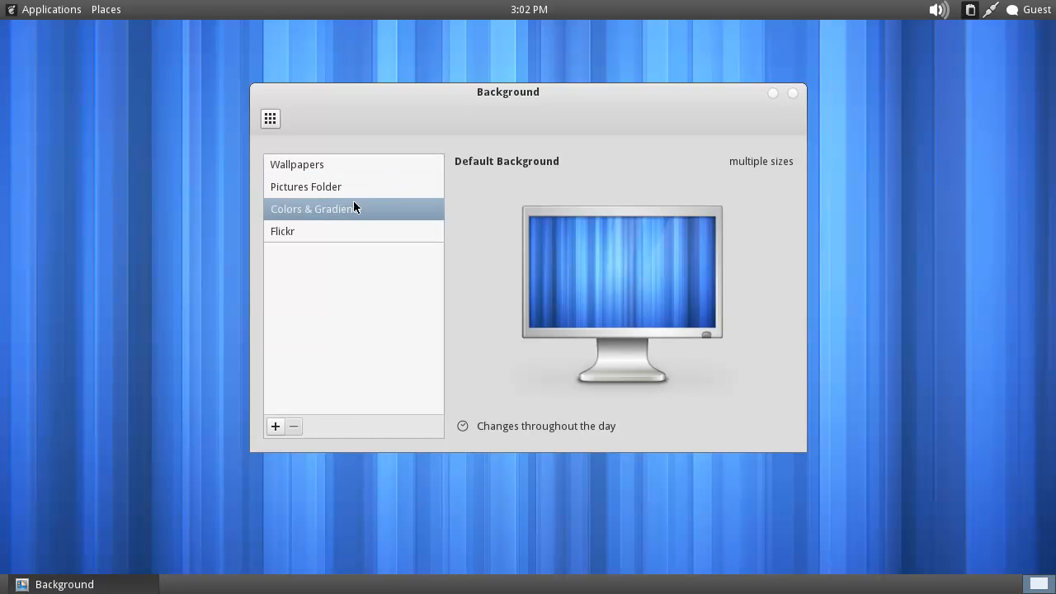
{"action": "left_click", "coordinate": [310, 208]}
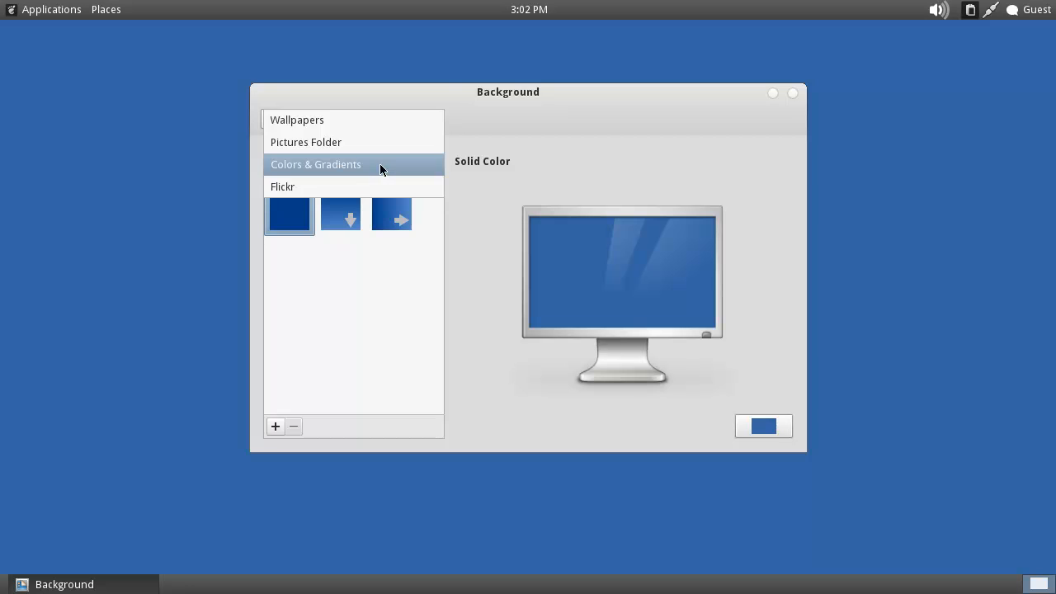
{"action": "left_click", "coordinate": [305, 142]}
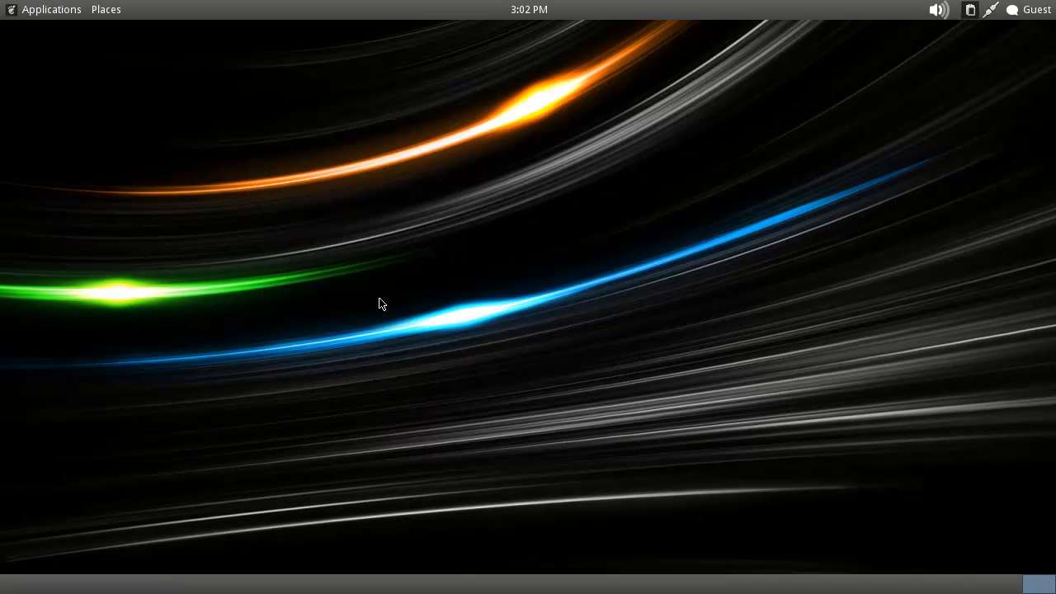
{"action": "mouse_move", "coordinate": [322, 378]}
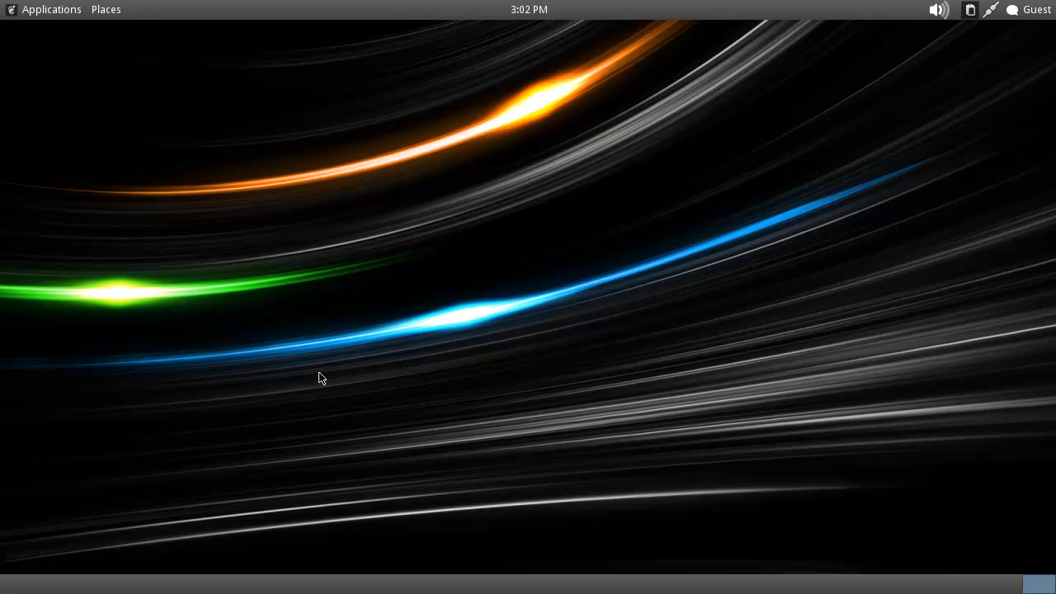